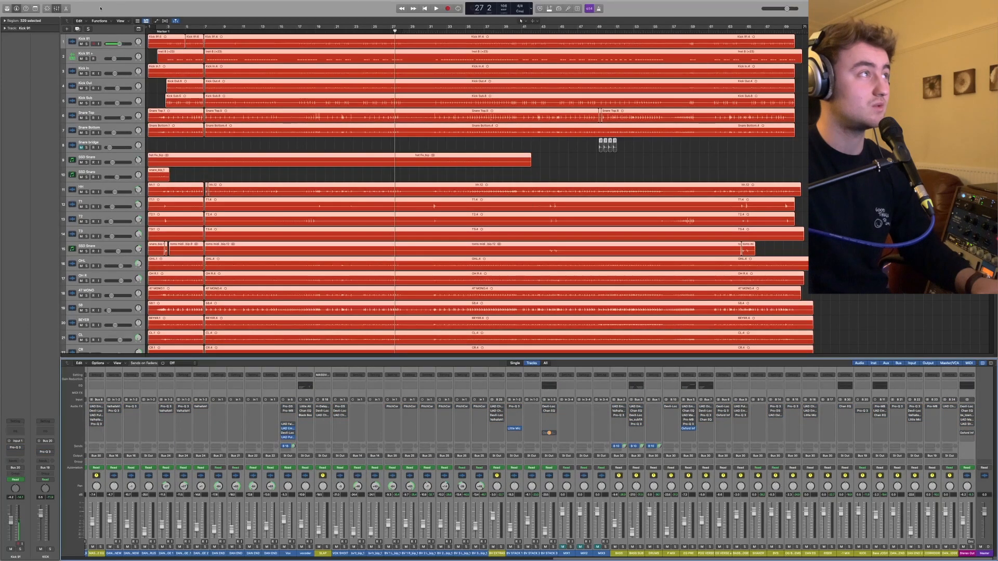
Step: Hide the Mixer and fit every track of the session into the arrangement view
click(435, 7)
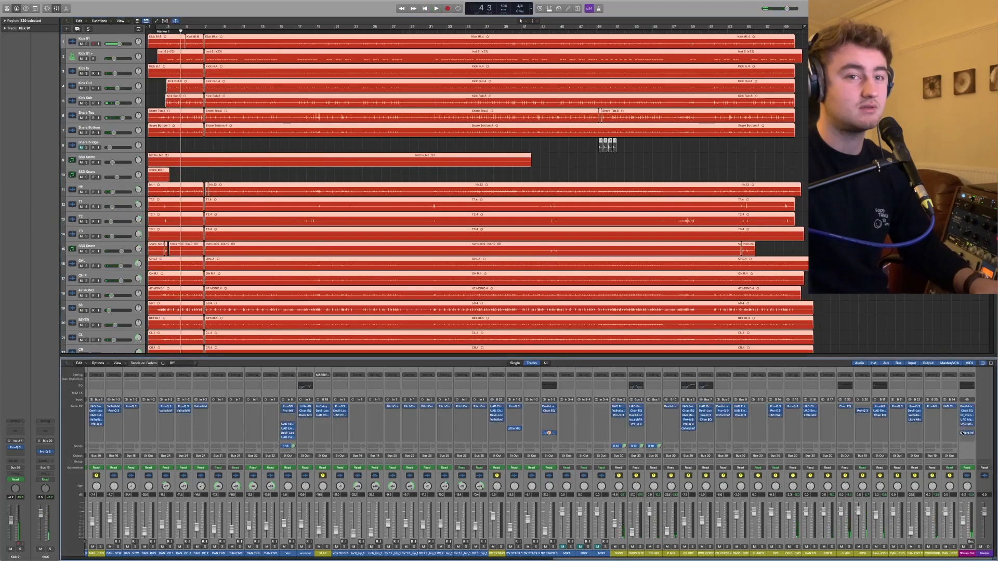
click(436, 7)
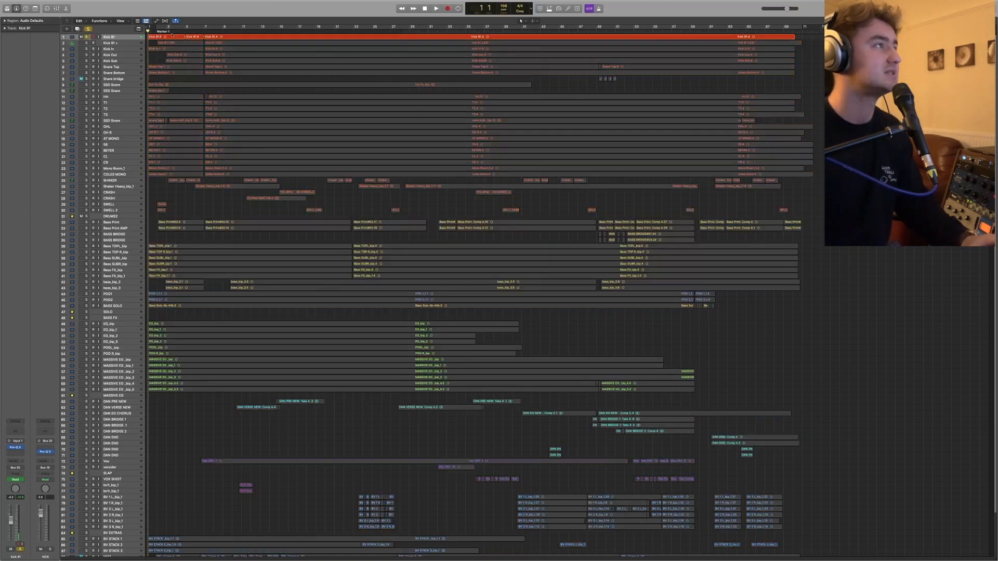
Step: Solo each kick mic track in turn, finishing with only Snare Top soloed
click(436, 8)
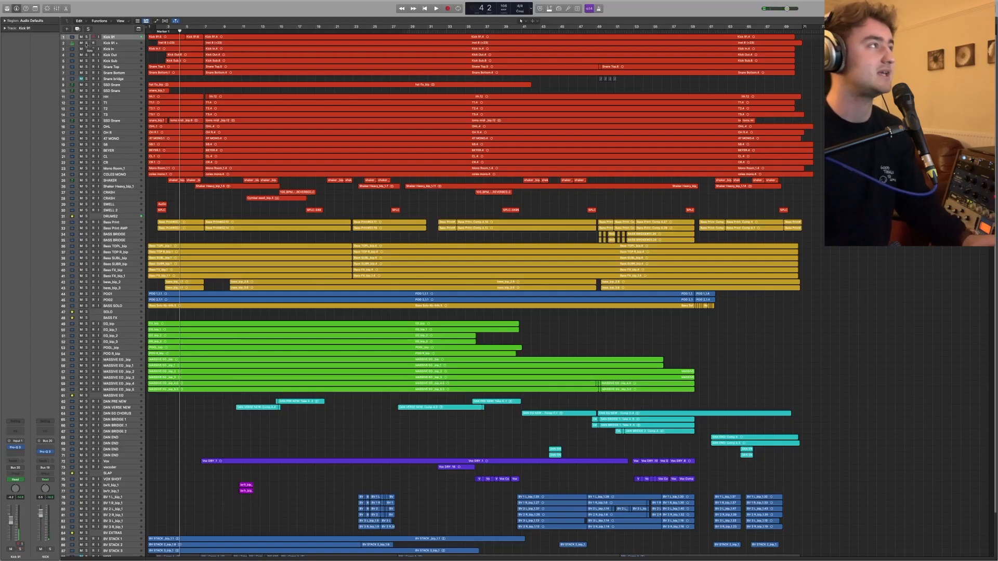
click(114, 42)
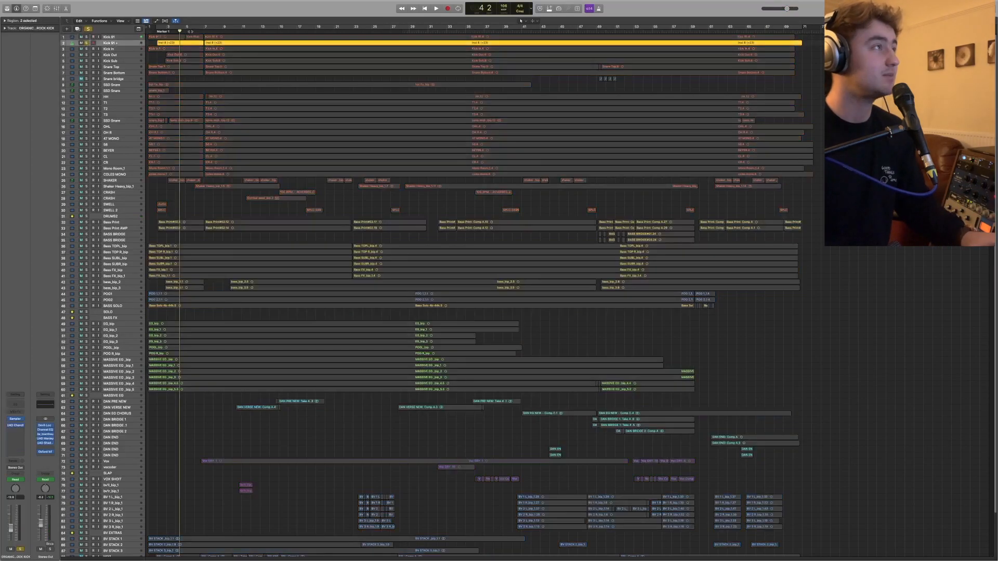
click(435, 8)
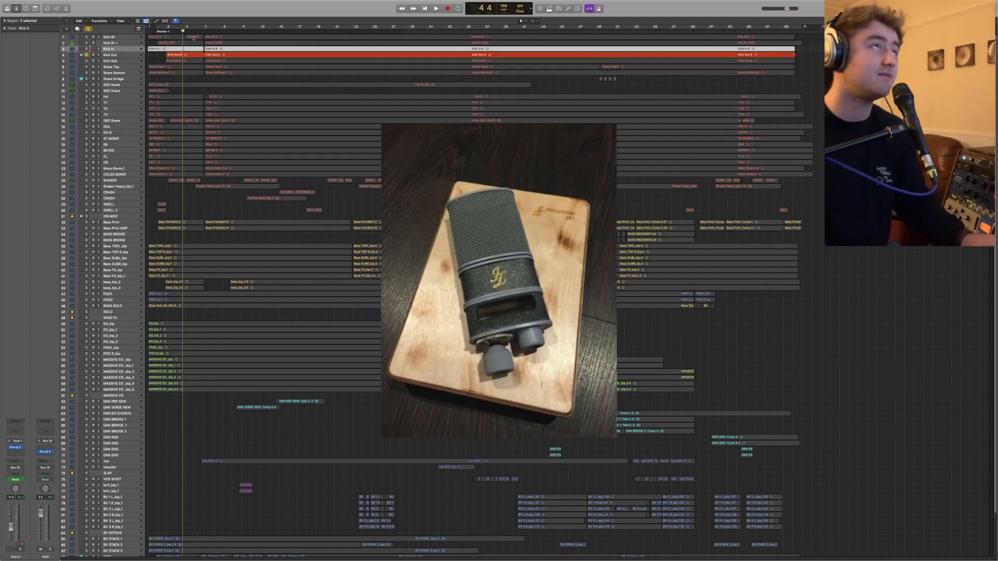
click(435, 8)
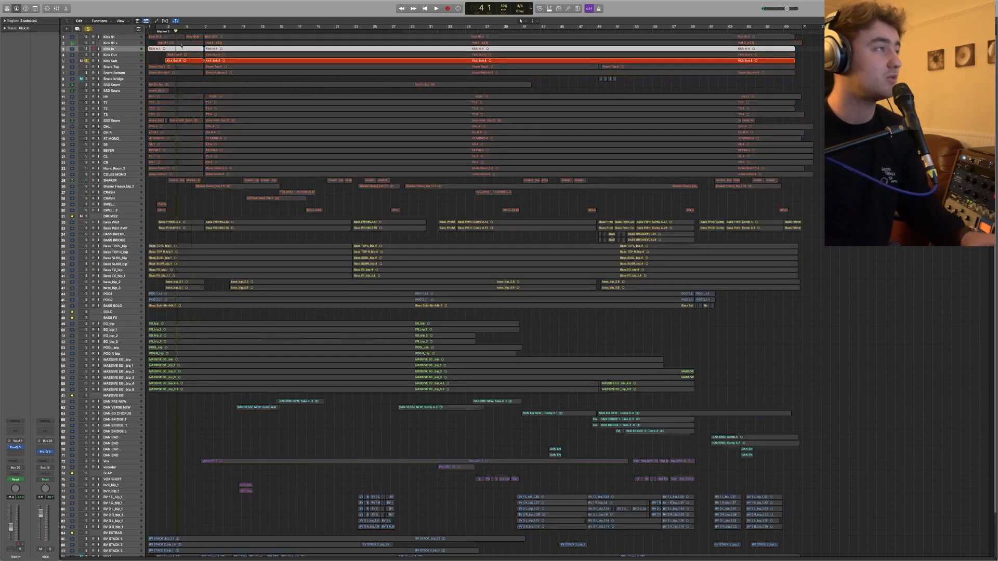
click(436, 7)
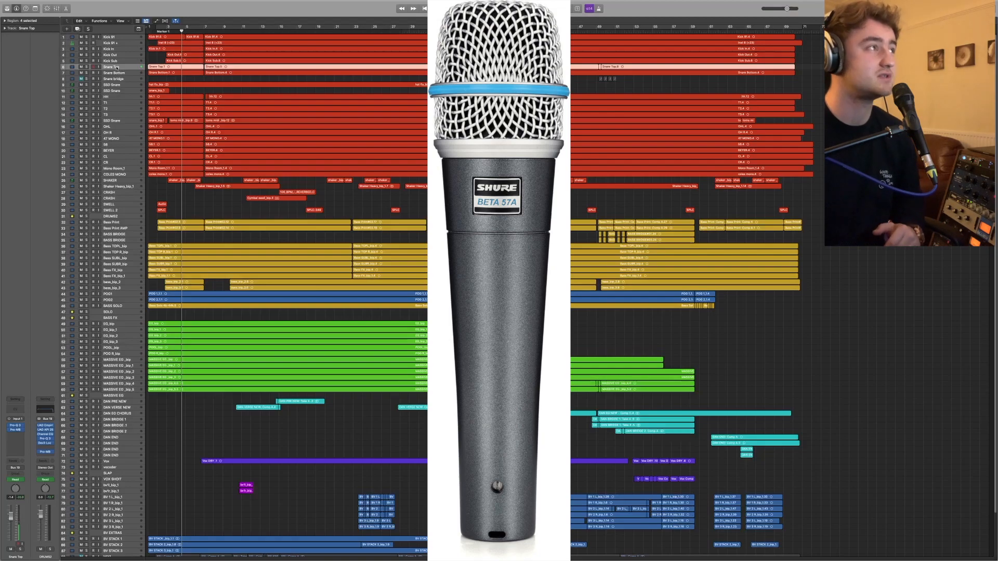
click(435, 8)
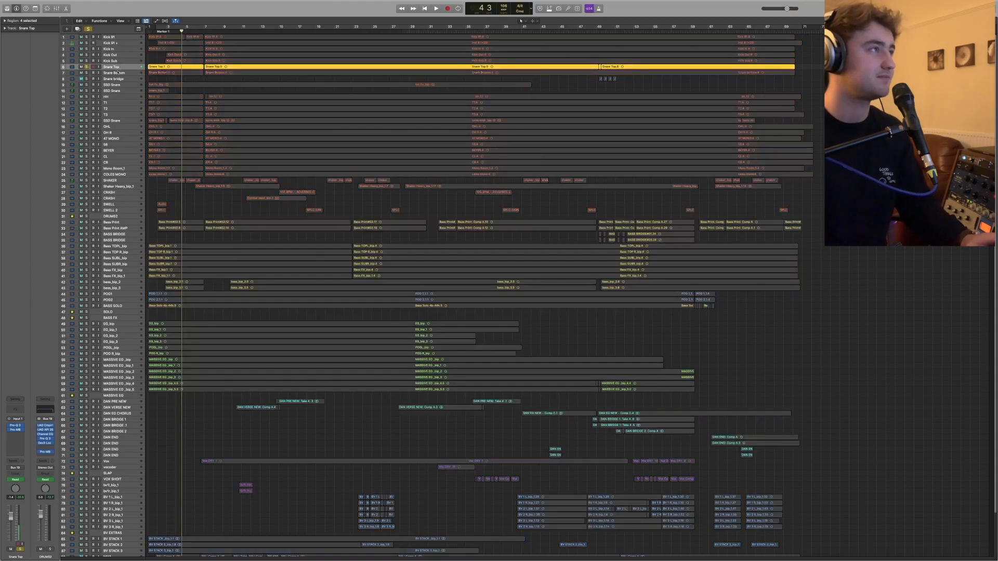
Step: Solo Snare Bottom, the overheads and the room mics in turn, then clear all solos
click(435, 8)
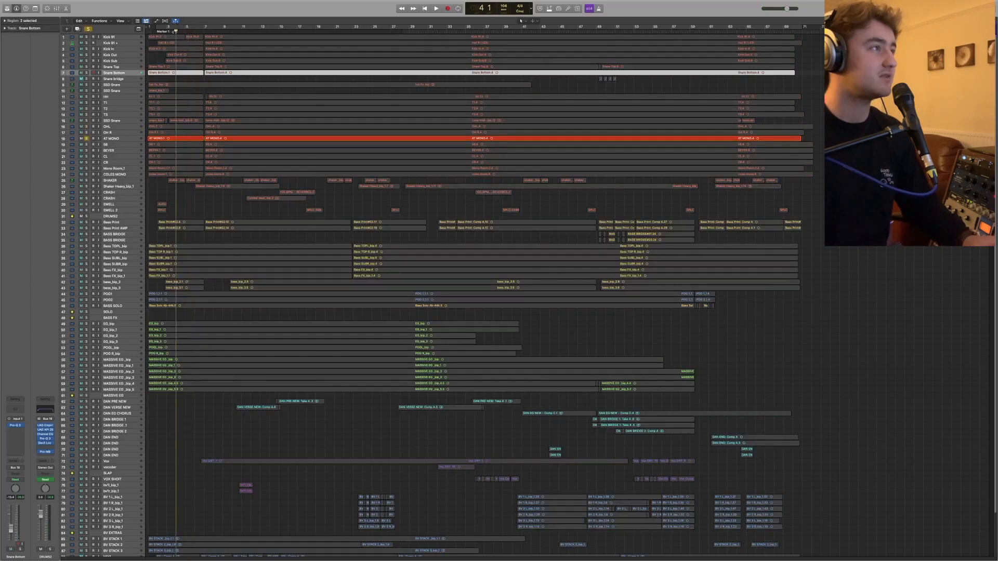
click(436, 7)
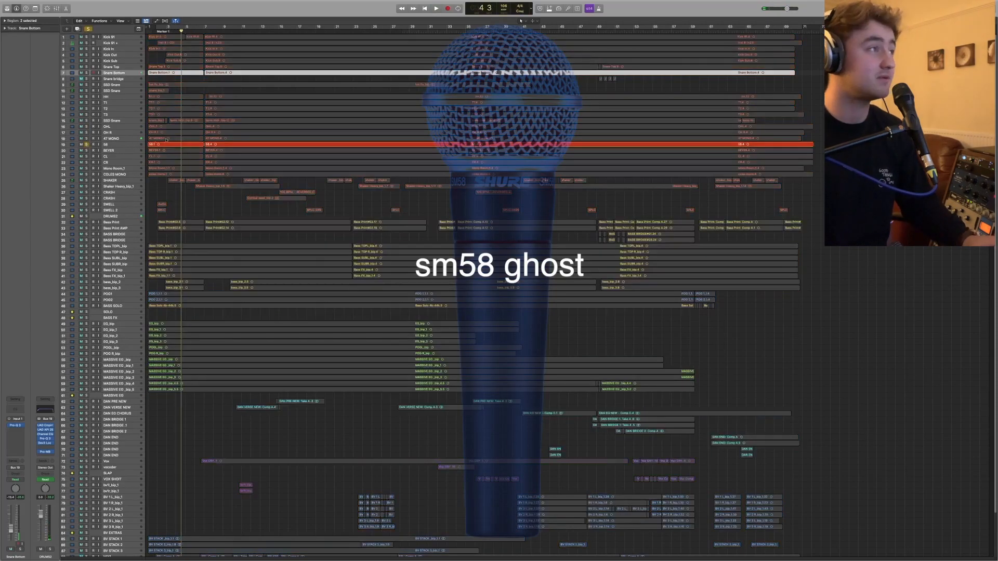
click(426, 7)
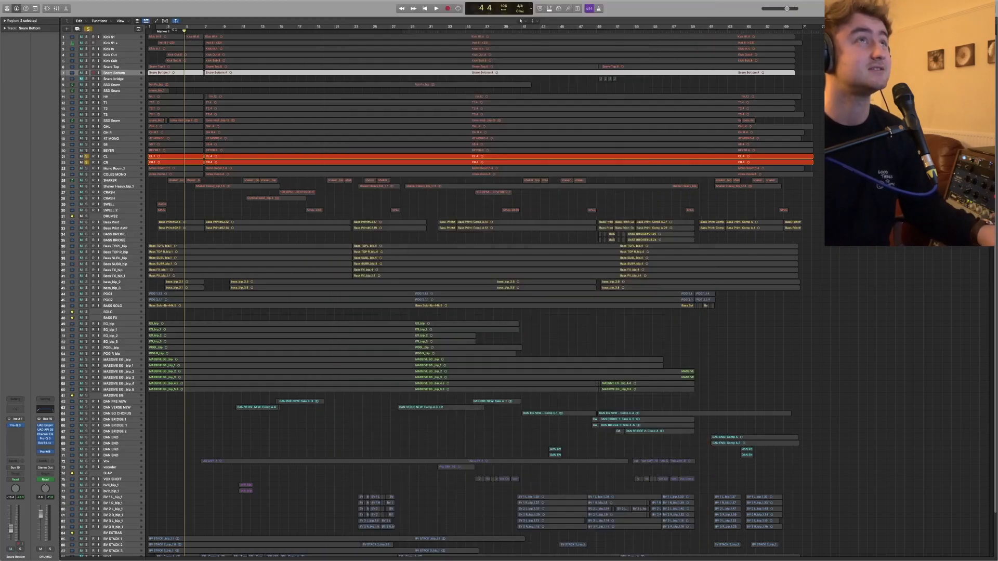
click(435, 7)
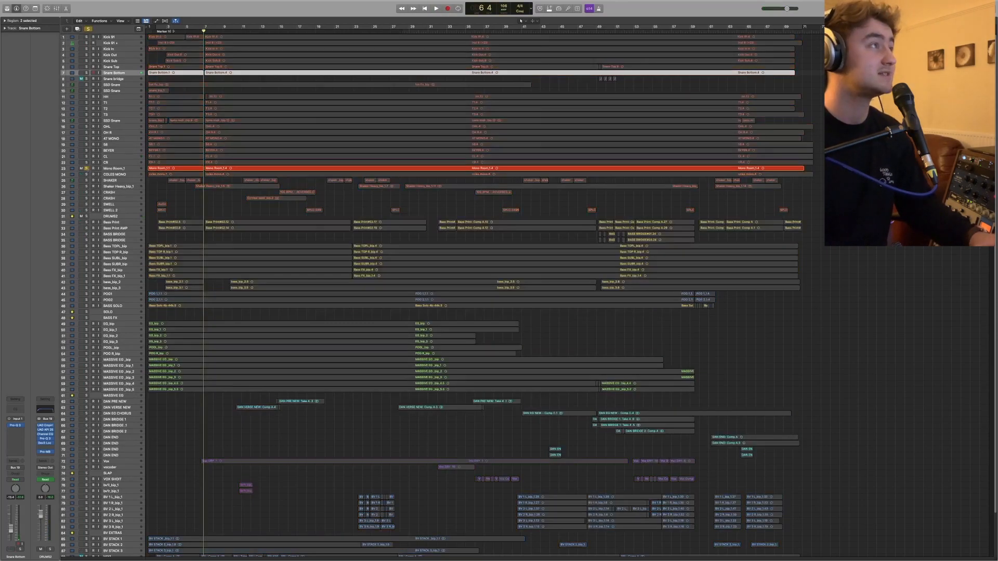
click(436, 9)
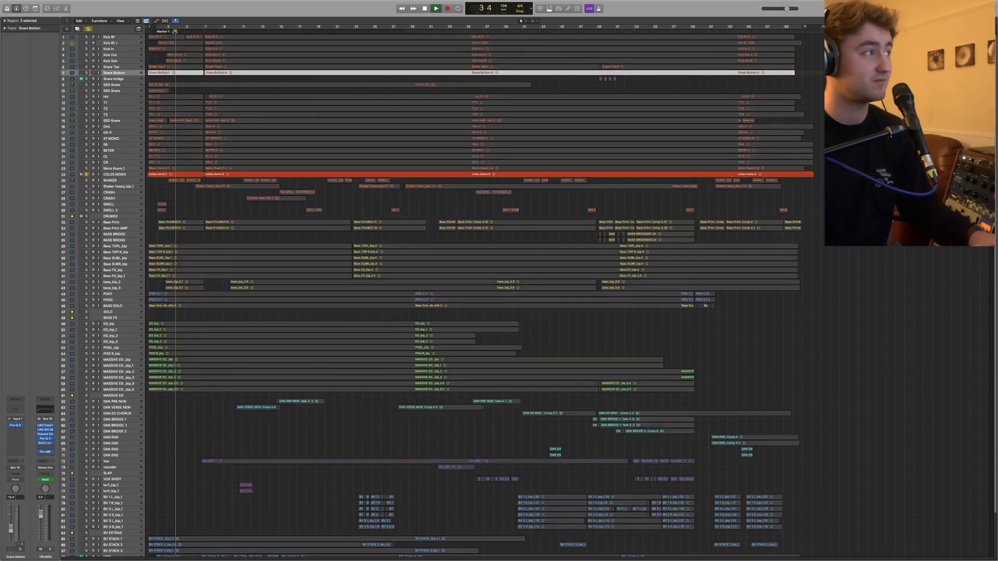
click(435, 8)
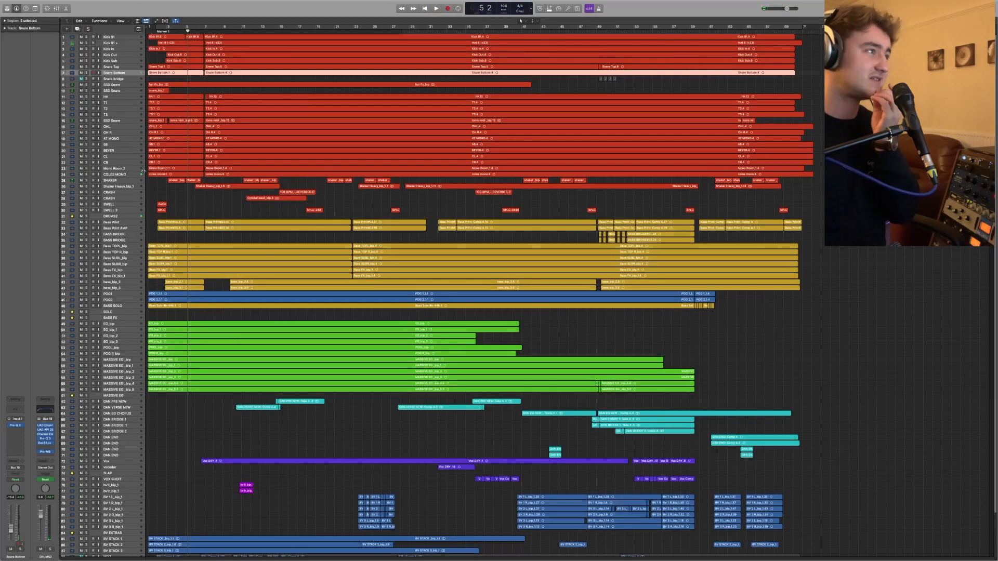
click(436, 8)
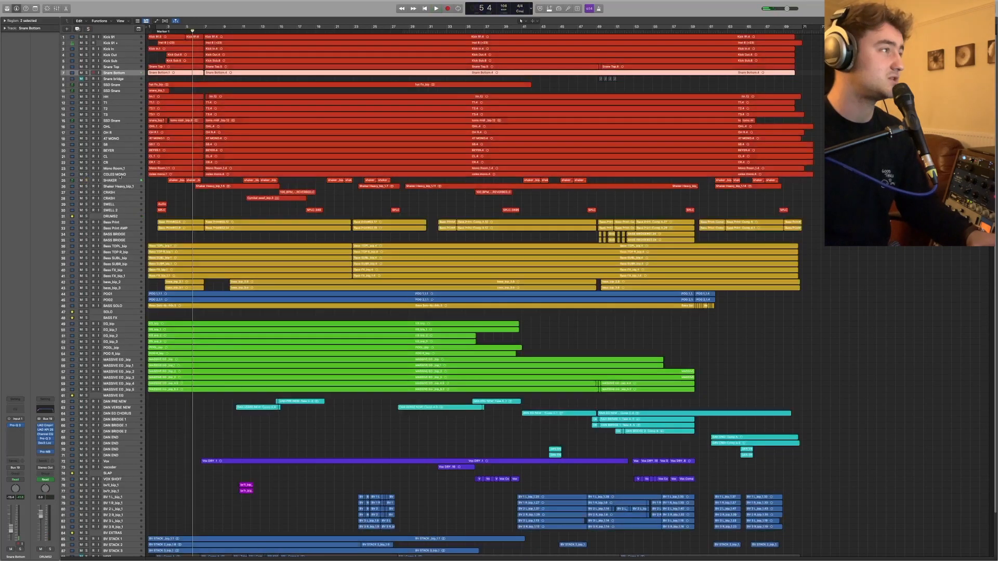
click(114, 173)
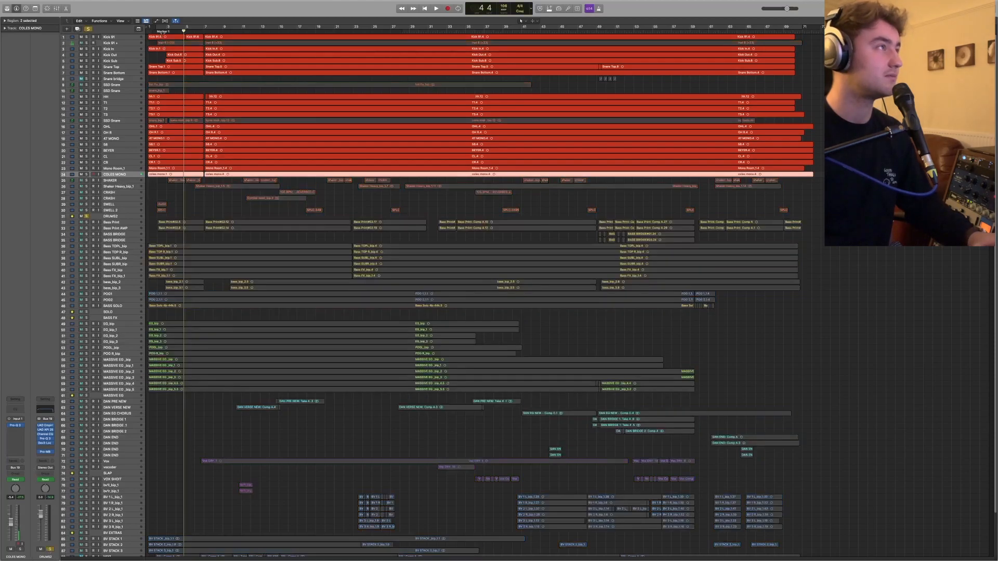
click(436, 7)
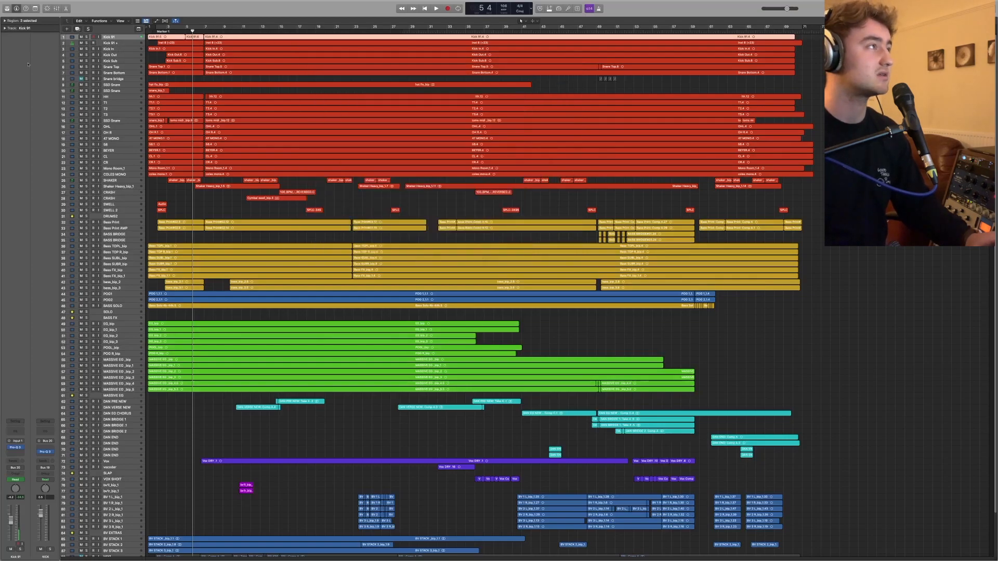
Step: Solo Snare Top and show its Pro-Q 3 EQ with the narrow cut and two gentle dips
click(115, 49)
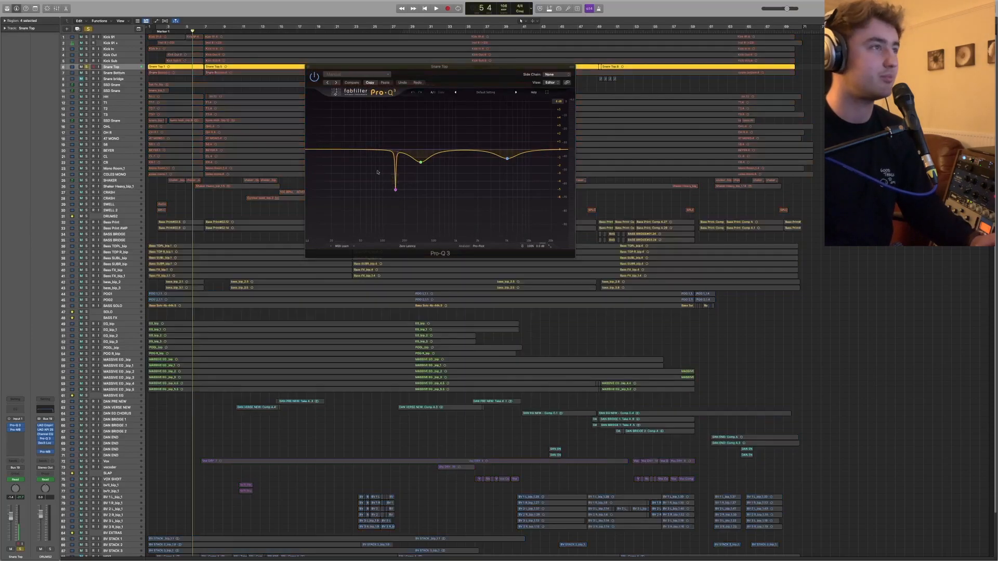
Step: Unsolo the snare and show the Channel EQ's broad low-mid dip on the next drum track
click(395, 189)
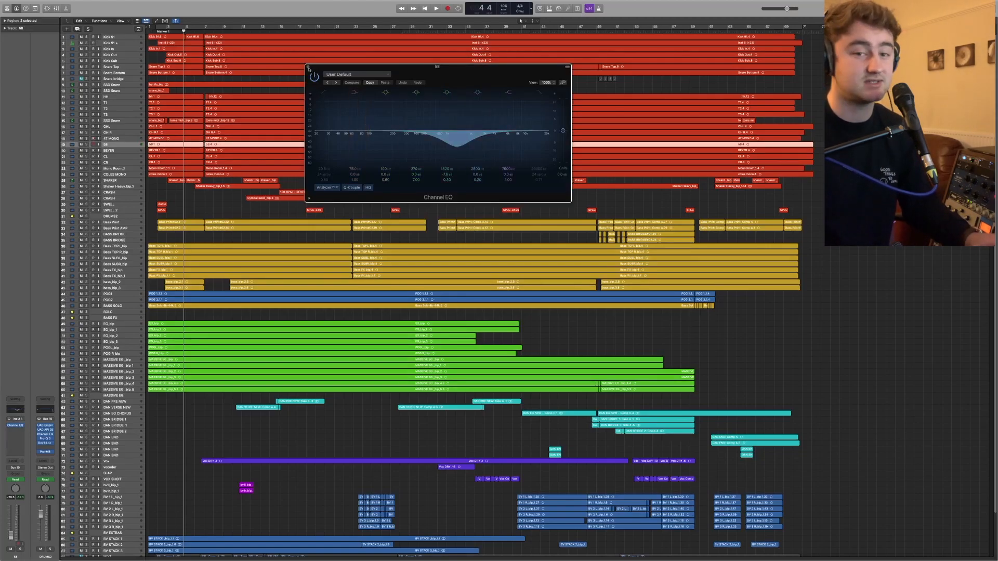
Step: Close the Channel EQ and solo the drum mic tracks together as a group
click(309, 70)
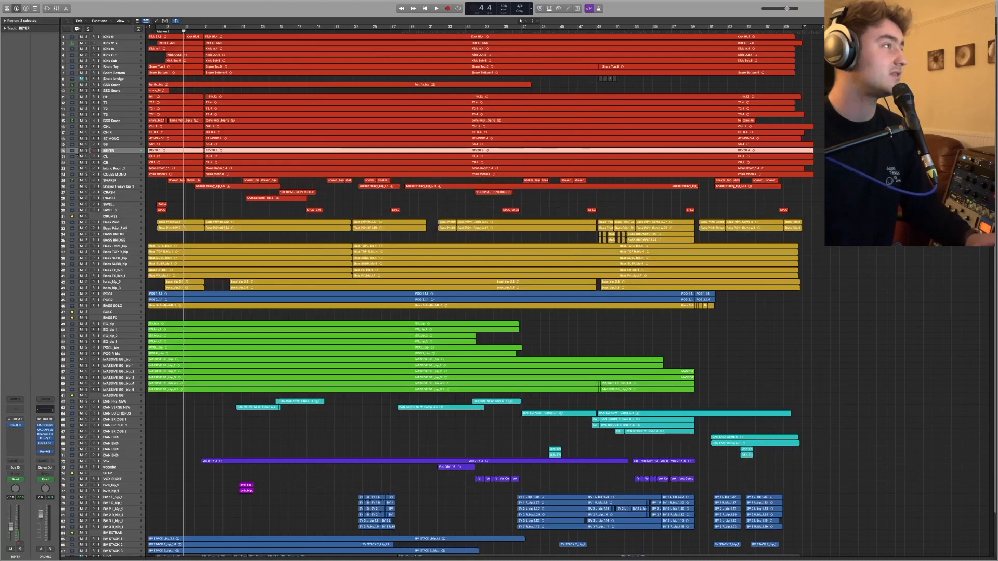
click(112, 156)
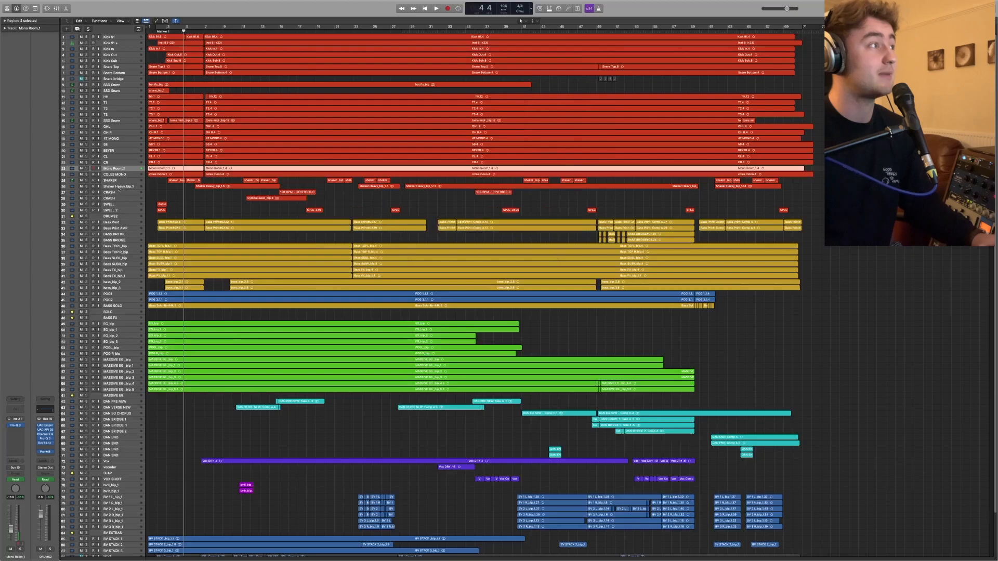
click(115, 175)
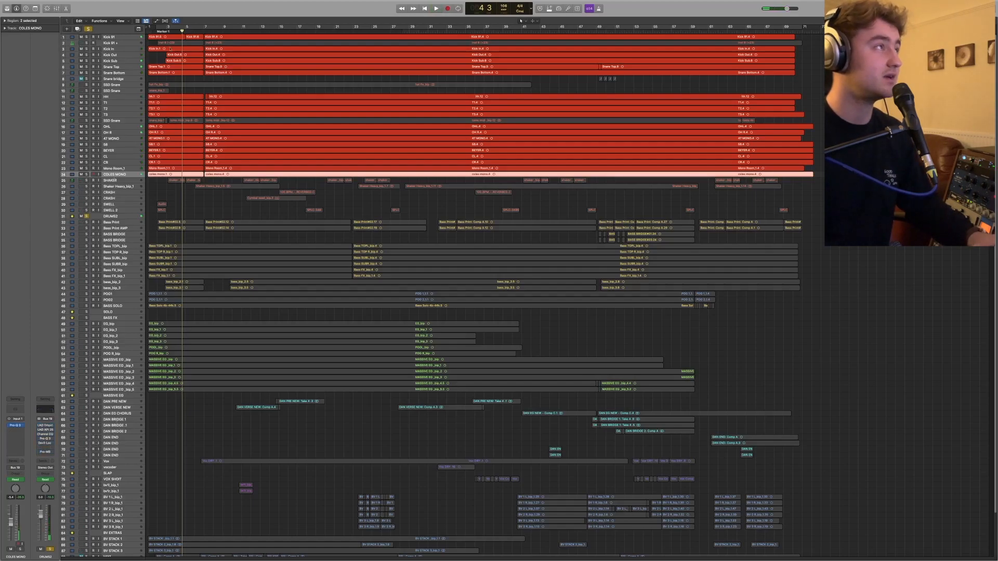
Step: Show the DRUMS2 bus Channel EQ and UAD API 2500 compressor side by side
click(435, 8)
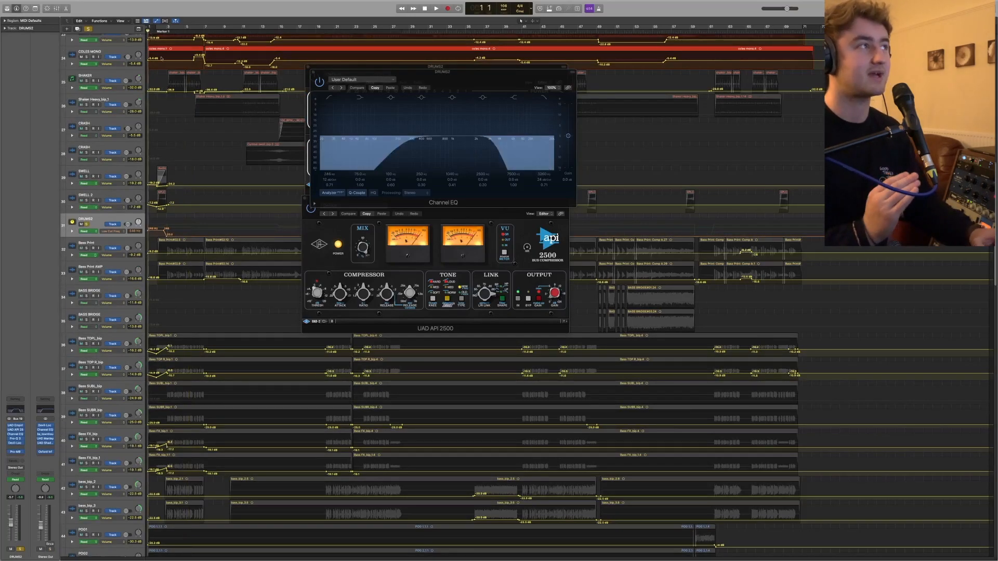
Step: Play the drums and show Devil-Loc Deluxe and UAD Distressor on the DRUMS2 bus
click(436, 7)
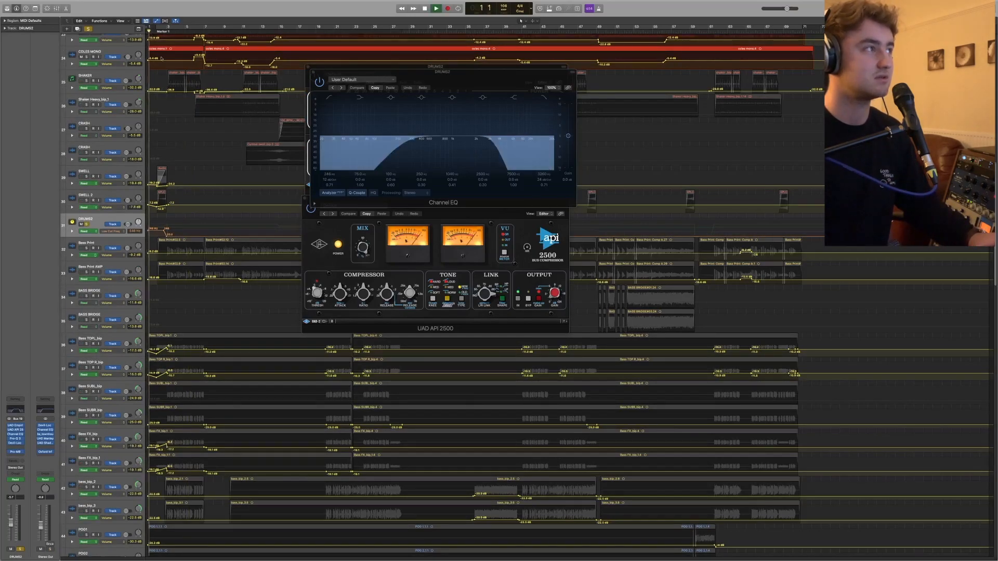
click(436, 9)
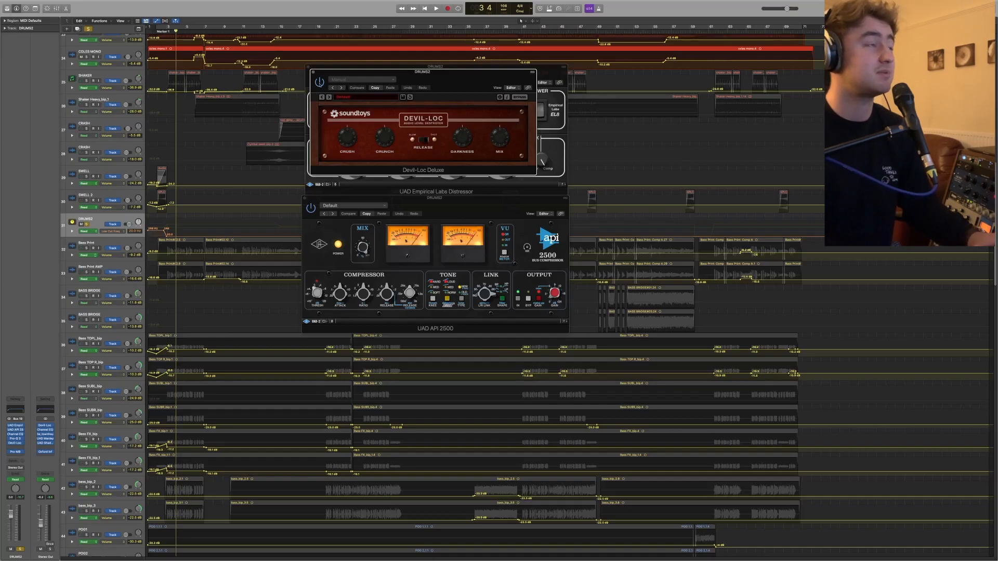
click(435, 8)
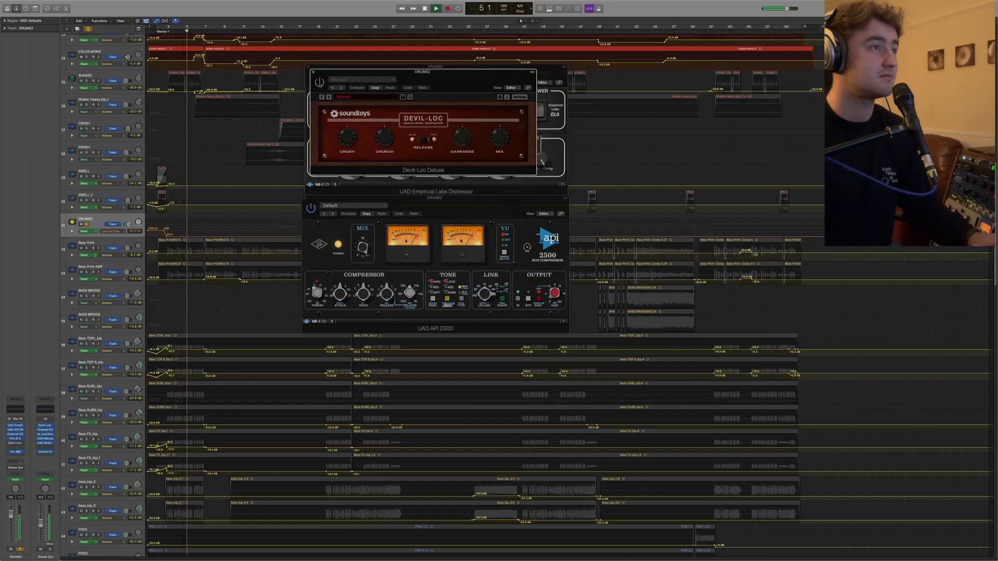
click(447, 8)
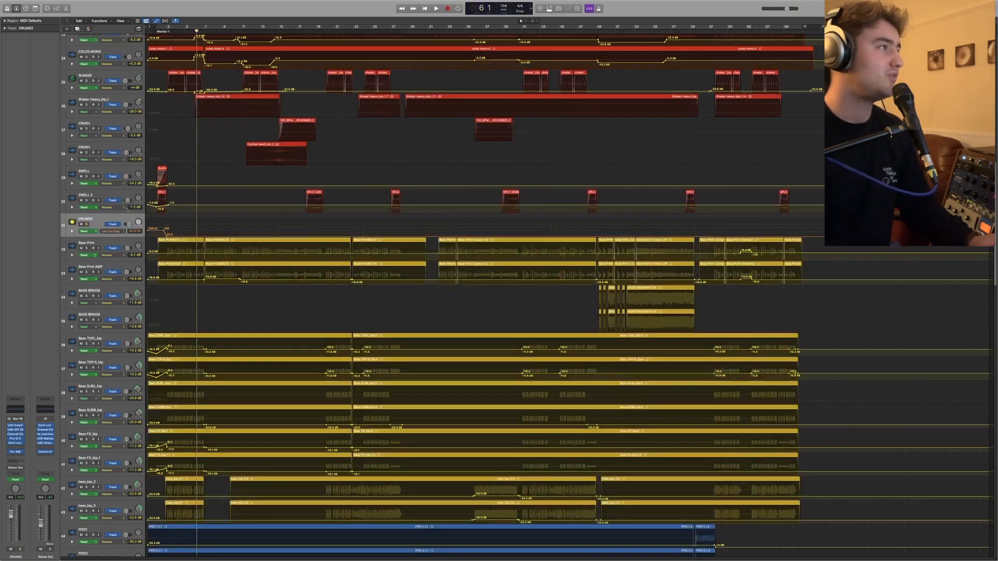
click(83, 171)
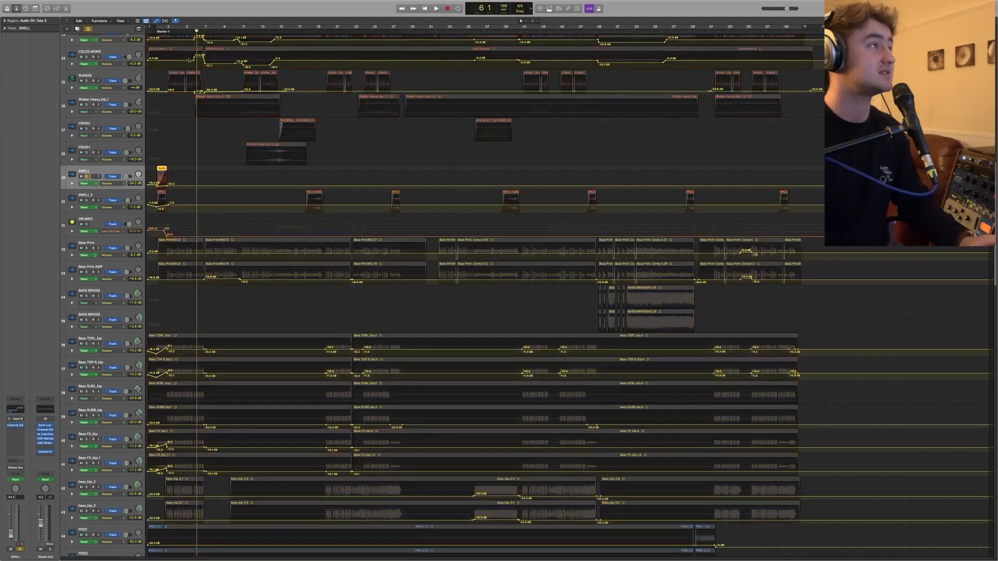
click(436, 8)
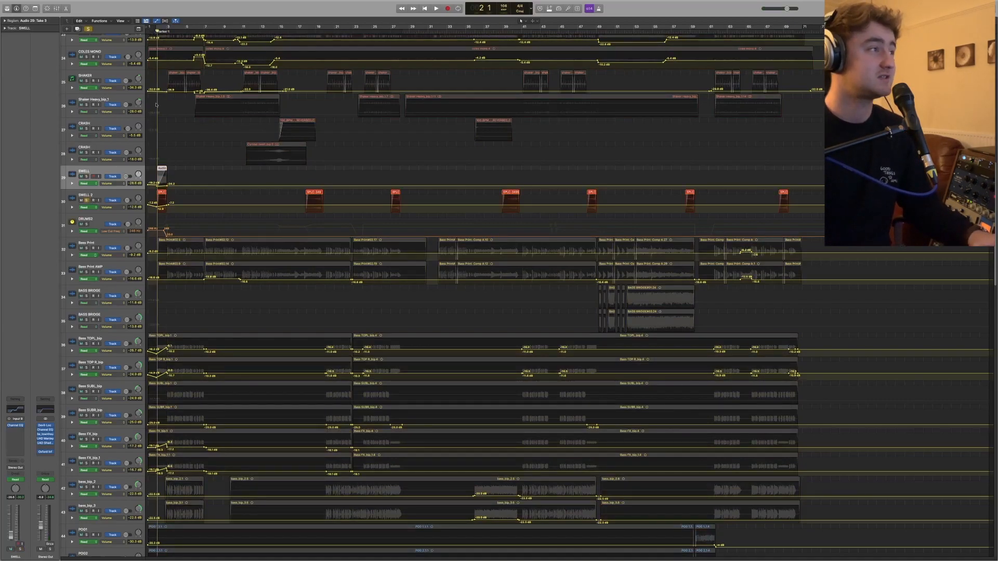
click(435, 7)
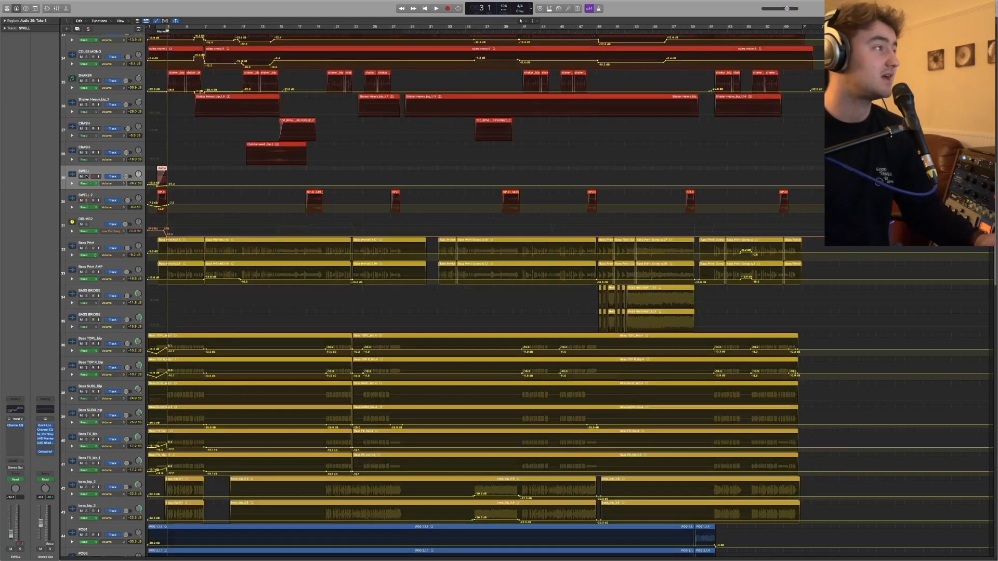
Step: Zoom out vertically so the entire track list is visible during playback
scroll(up, 3)
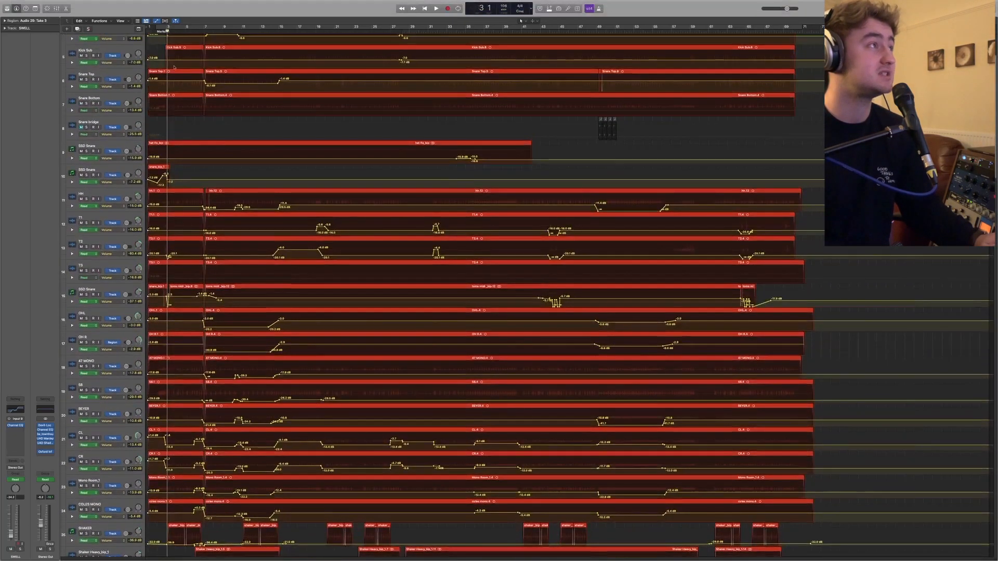
scroll(up, 3)
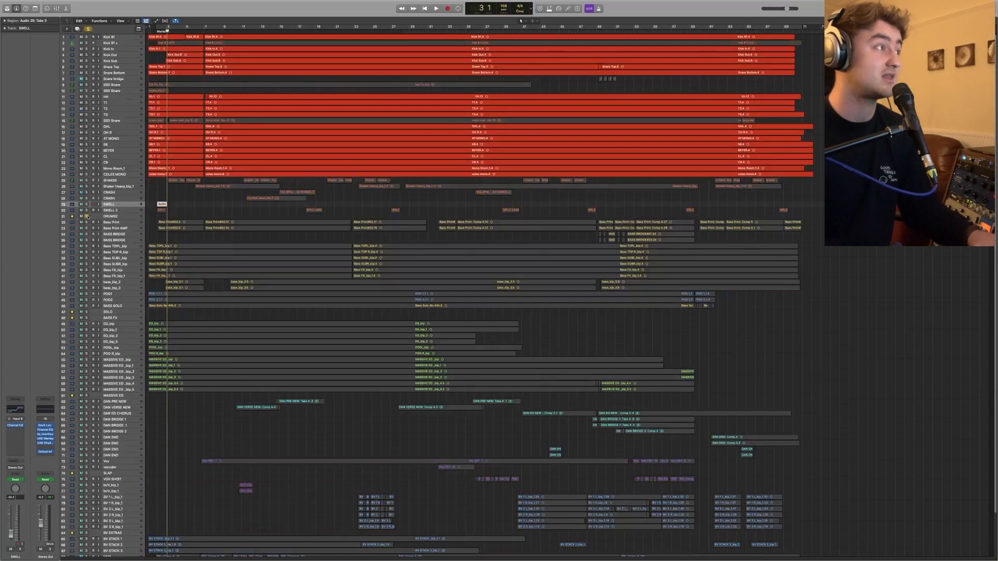
click(436, 9)
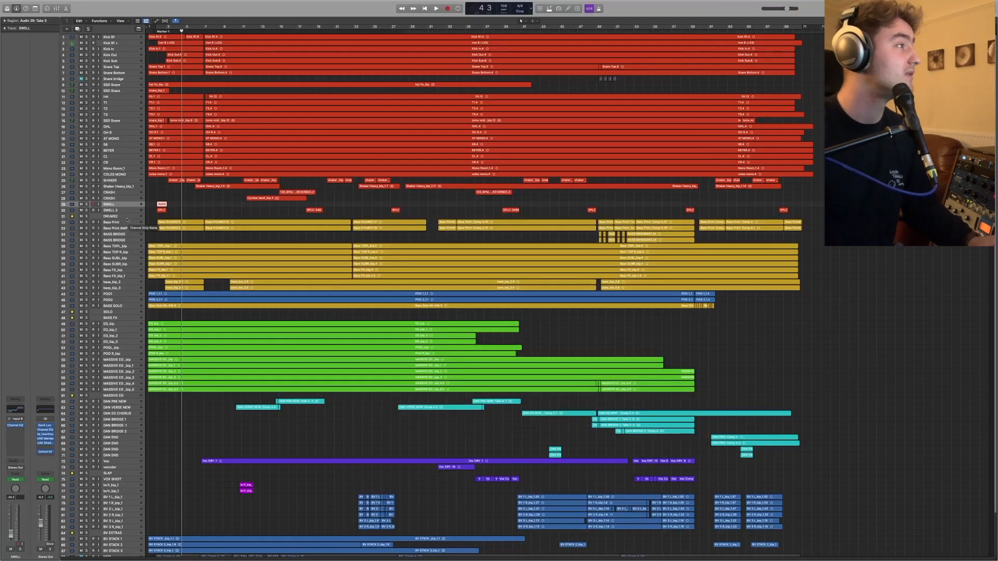
click(111, 221)
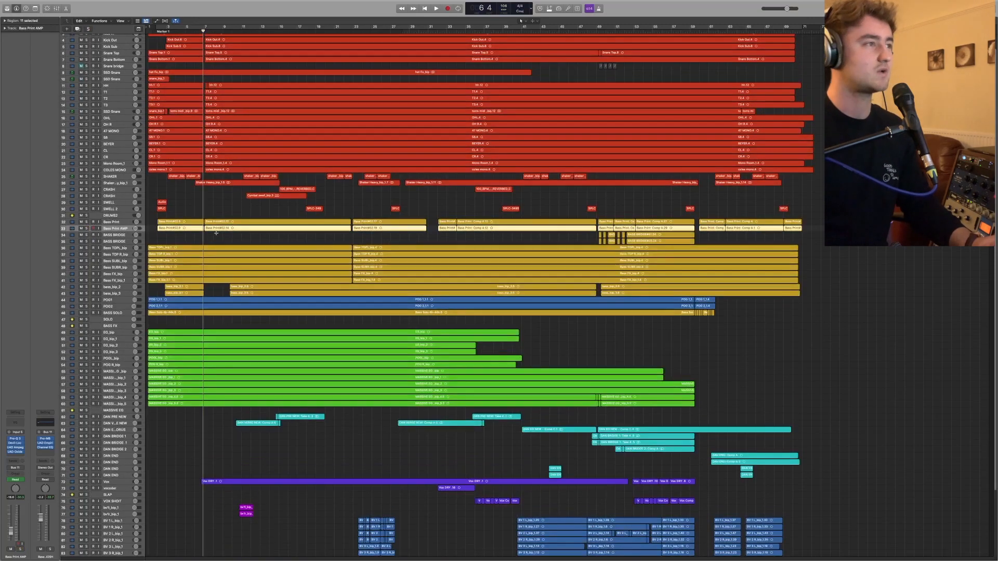
Step: Zoom in on the track rows and play back the first bass top track
scroll(down, 3)
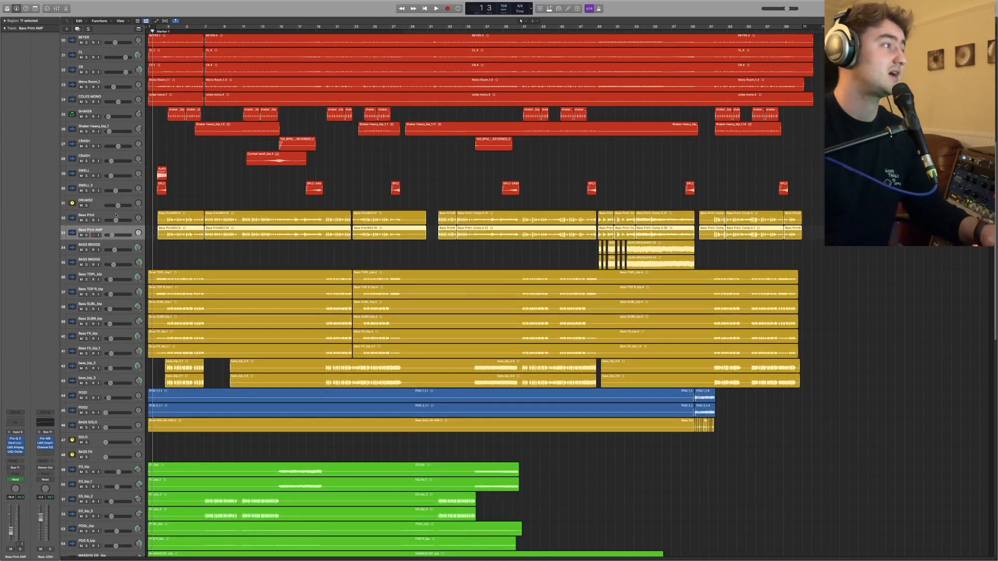
click(90, 279)
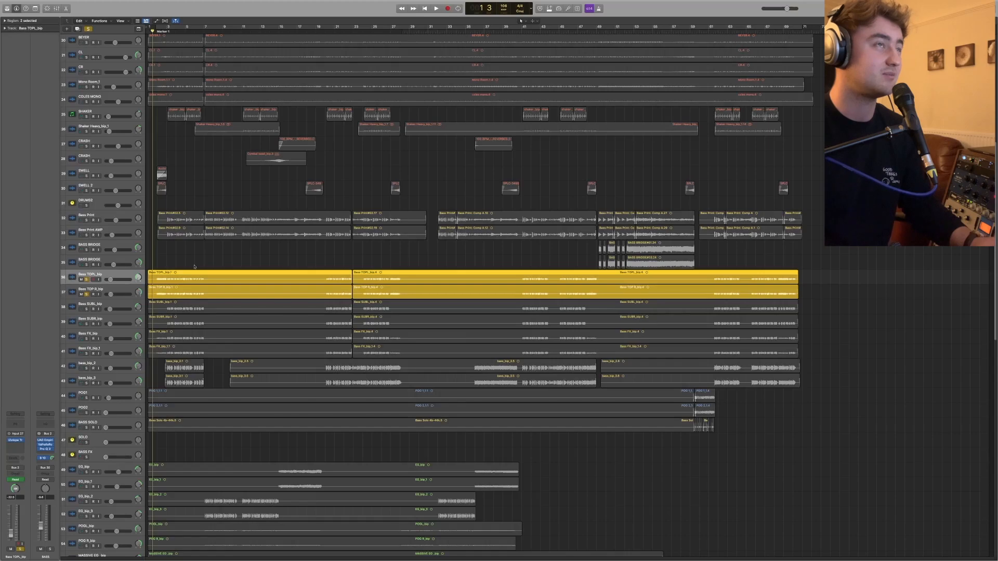
click(436, 7)
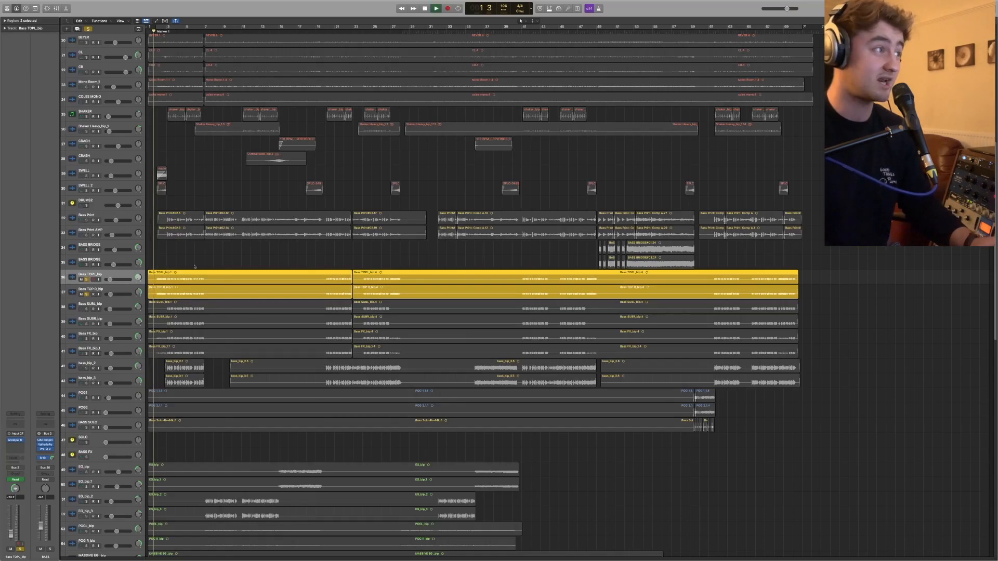
Step: Audition the bass effects and lower bass recording layers, then return to the full unsoloed mix
click(436, 9)
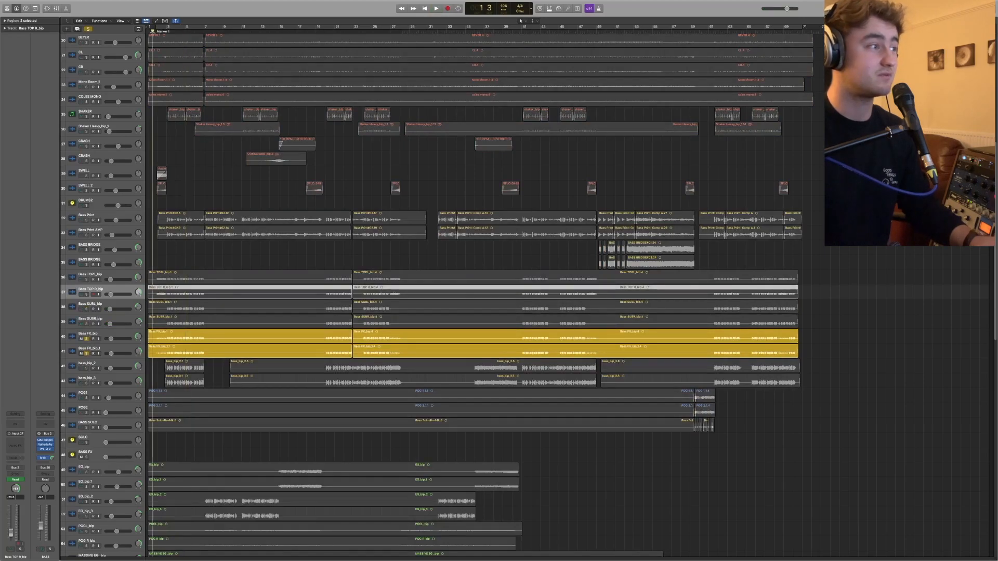
click(436, 8)
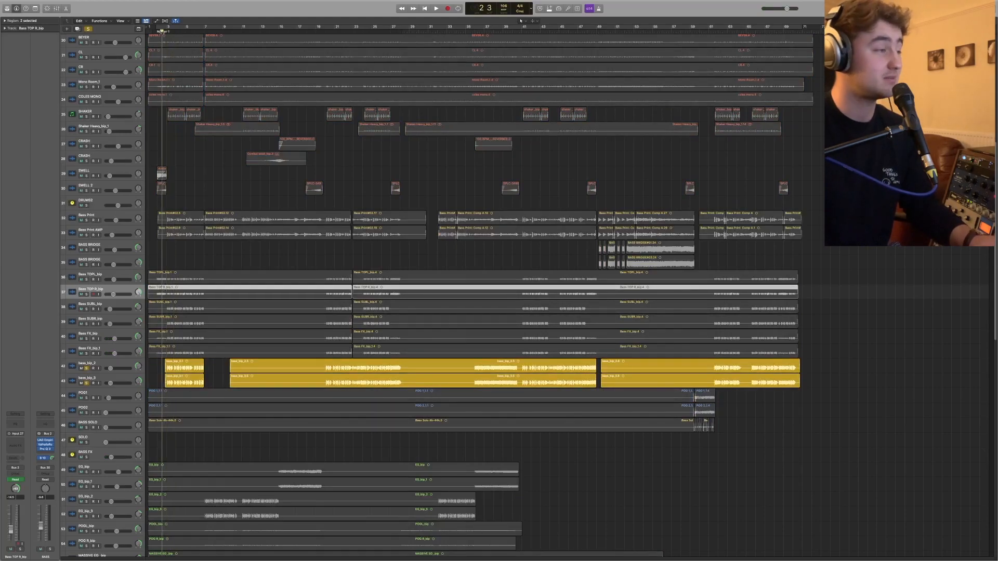
click(435, 7)
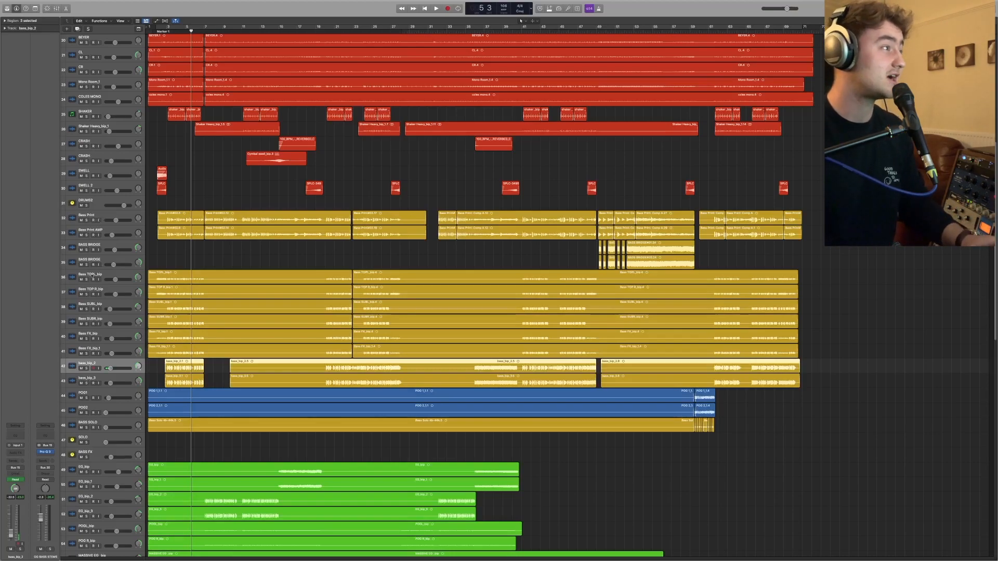
click(89, 274)
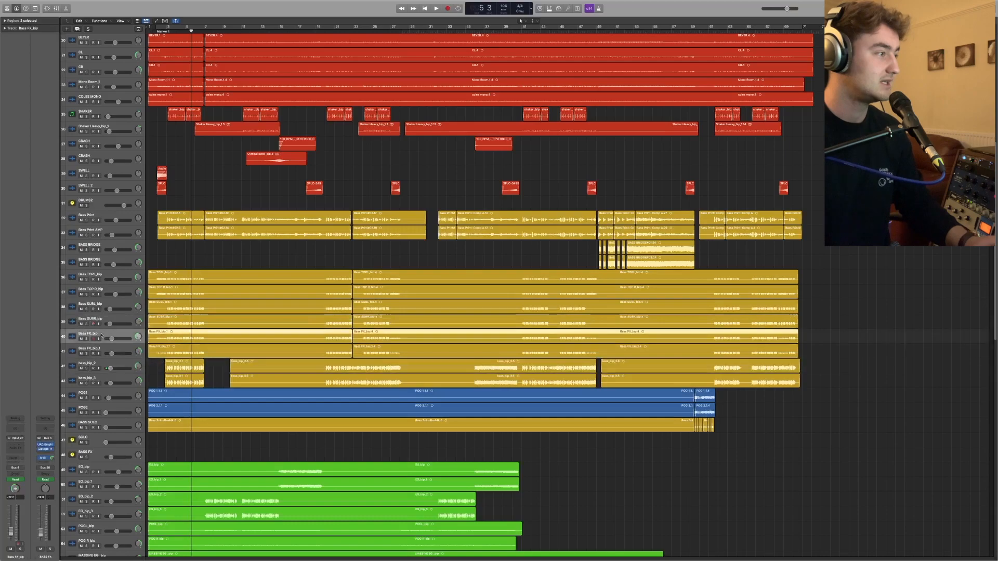
click(89, 377)
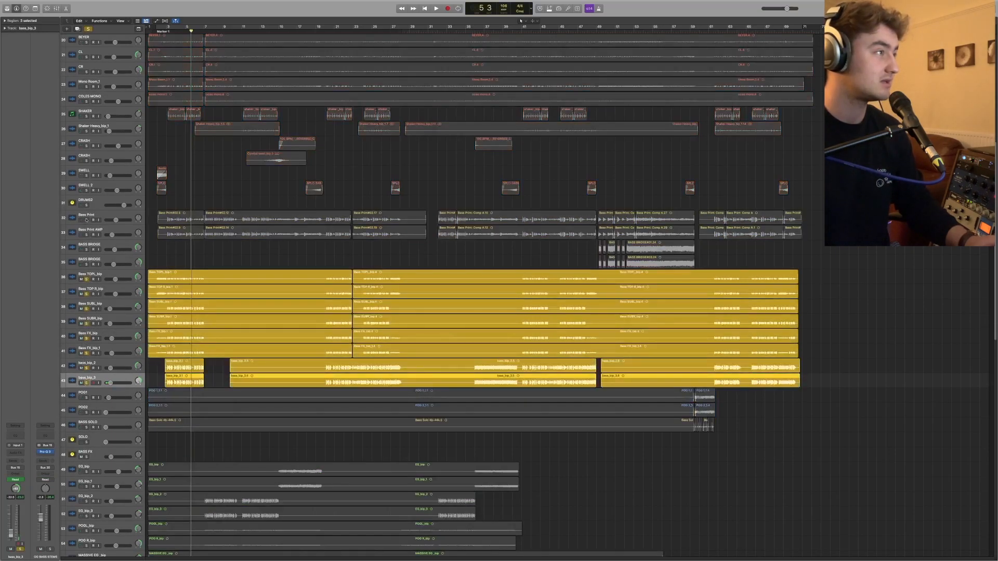
click(435, 8)
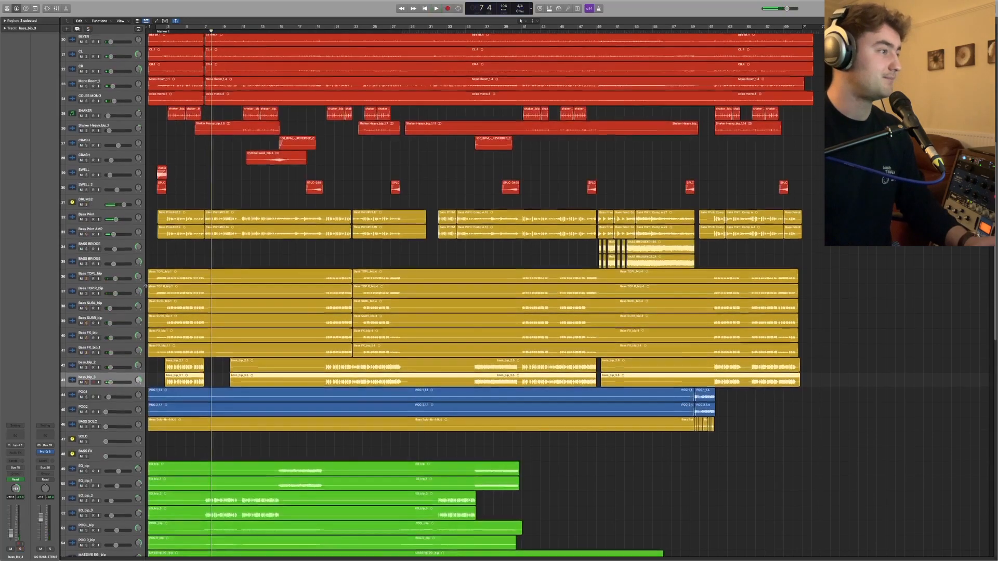
Step: Scroll to the guitar tracks and show the UAD Ocean Way Studios room plugin on the POD track
scroll(down, 3)
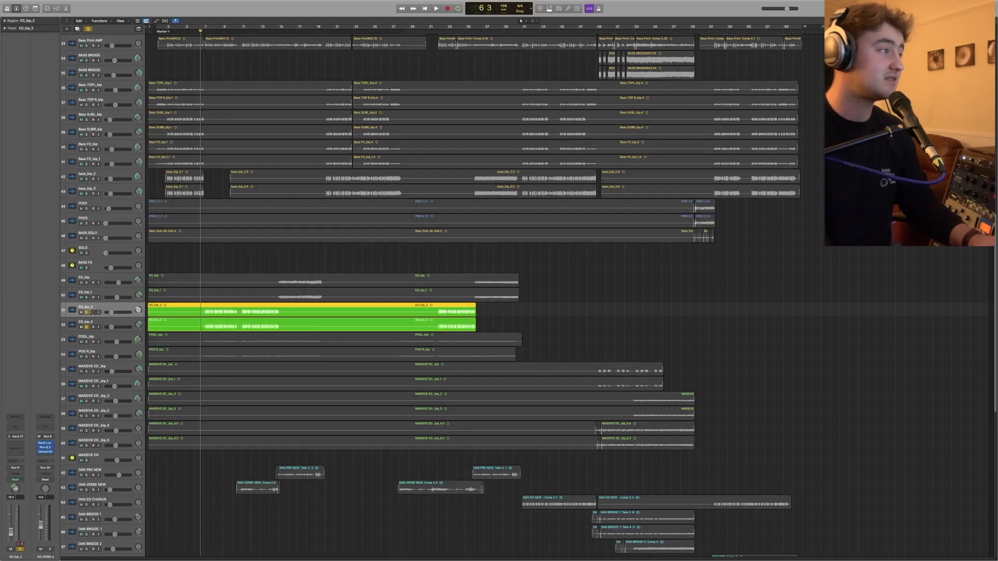
click(435, 8)
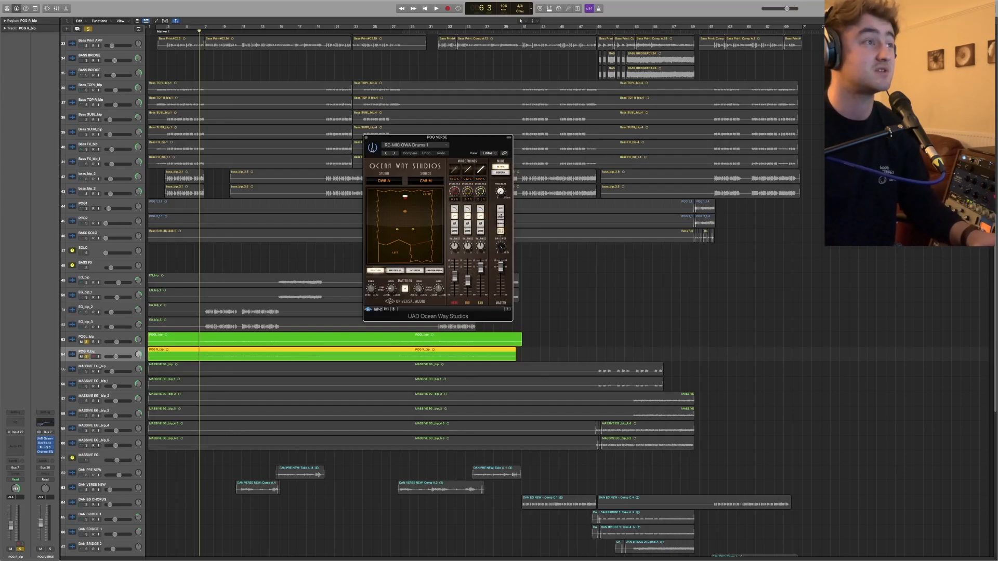
Step: Close the Ocean Way Studios window to get back to the arrangement
click(435, 7)
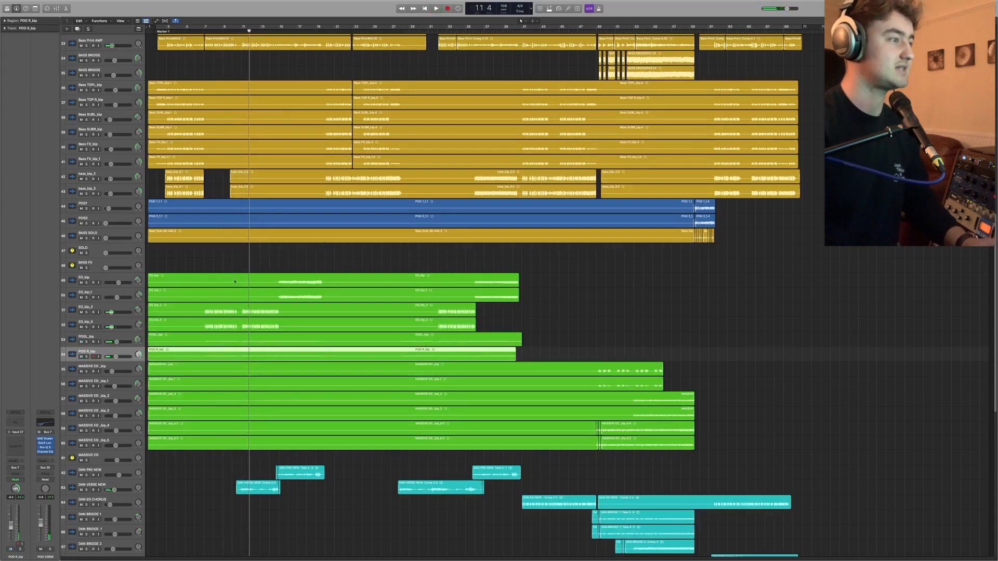
Step: Scroll down to the lead vocals and select DAN PRE NEW to show its channel strip plugins
scroll(down, 3)
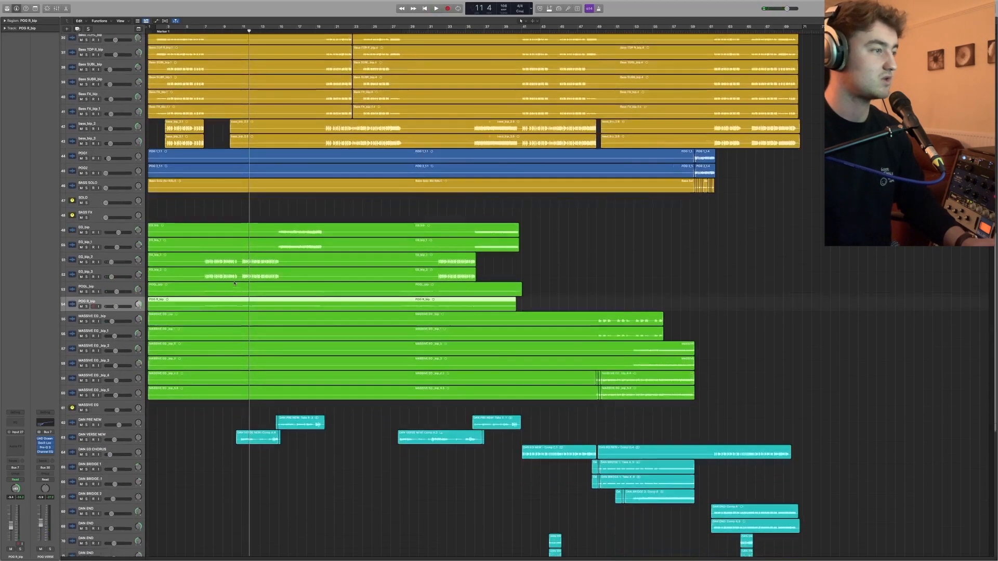
scroll(down, 3)
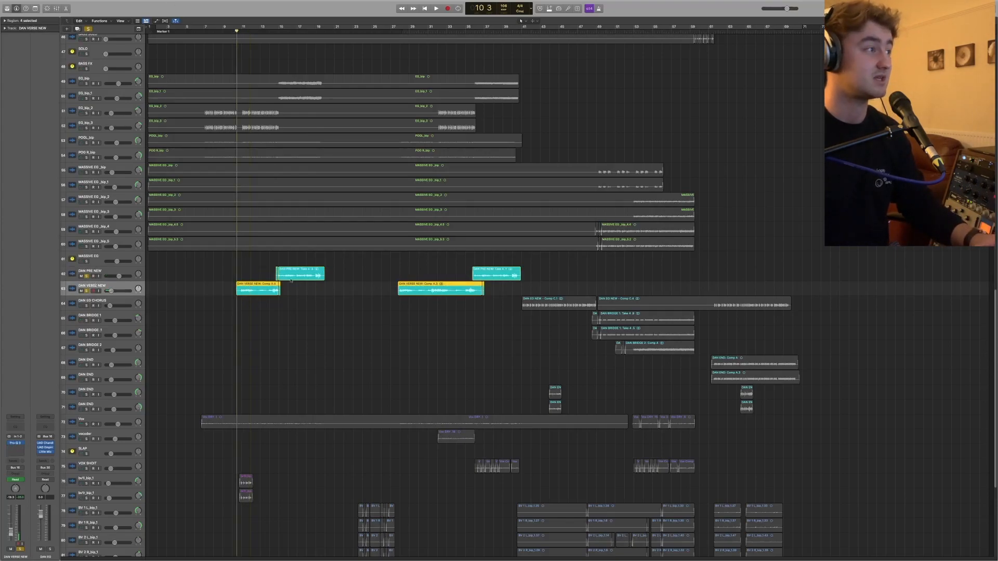
click(436, 8)
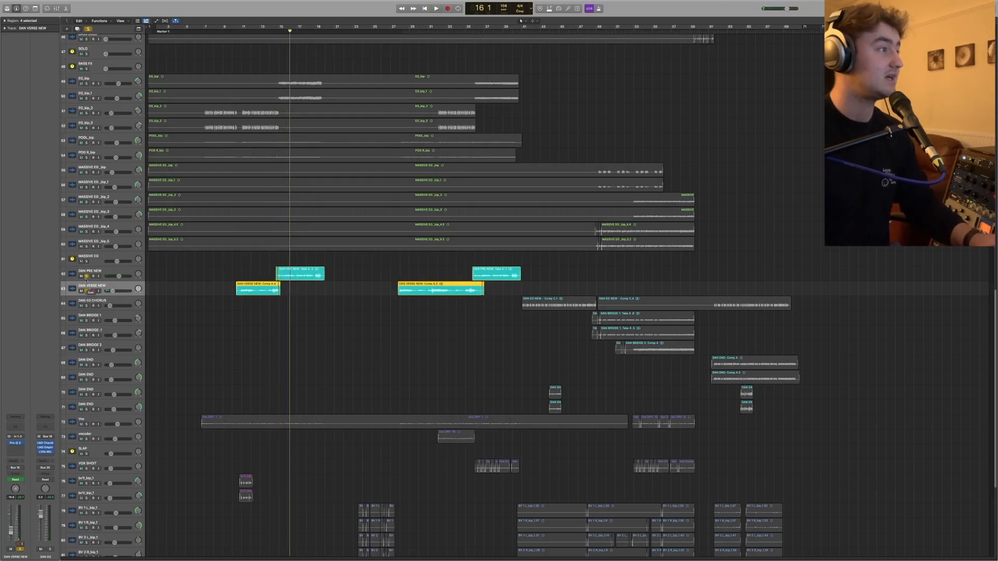
click(90, 273)
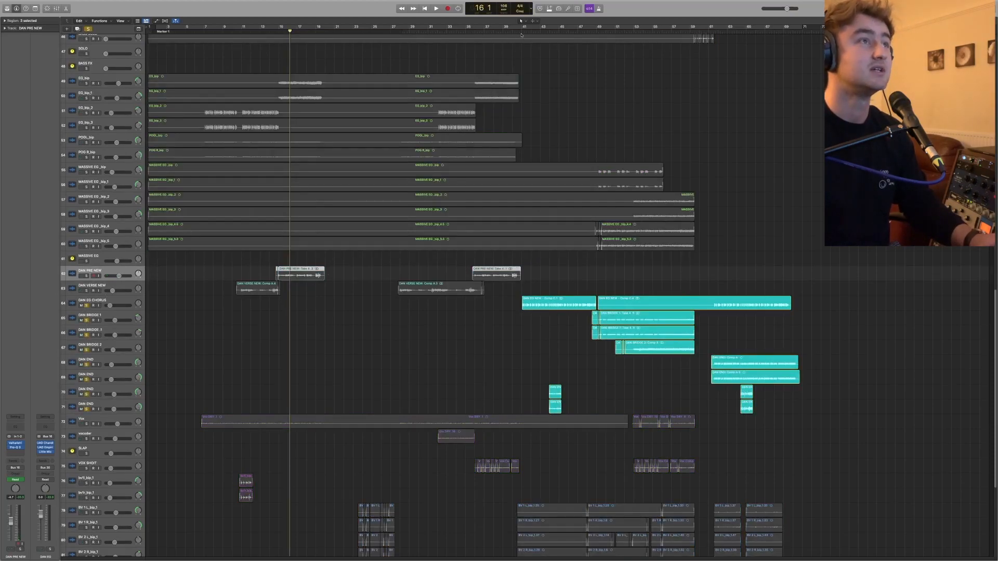
Step: Start playback just before the chorus at bar 40 and select the DAN CH CHORUS vocal track
click(521, 27)
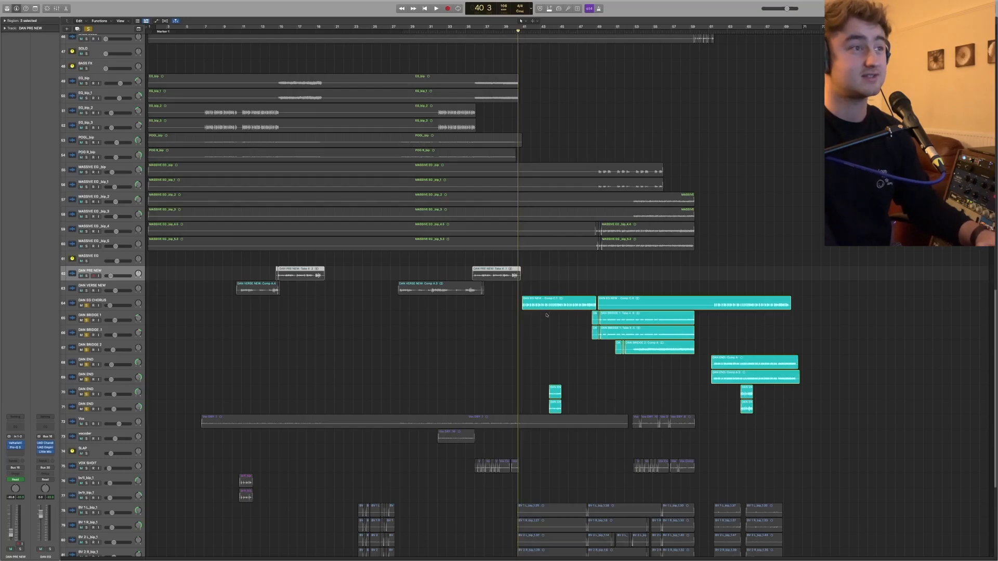
click(435, 8)
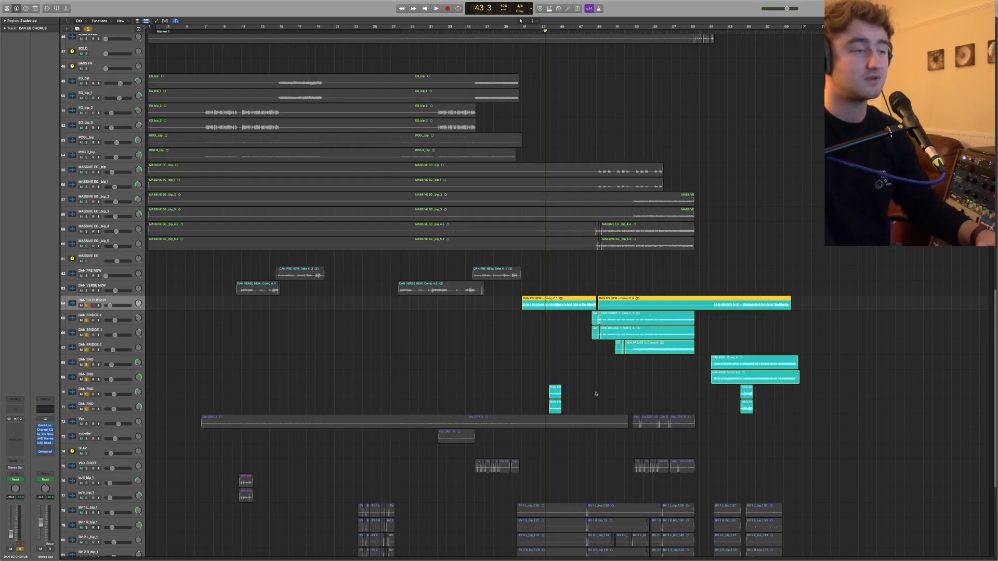
Step: Select a DAN END vocal track to show its plugins while the ending plays
click(435, 7)
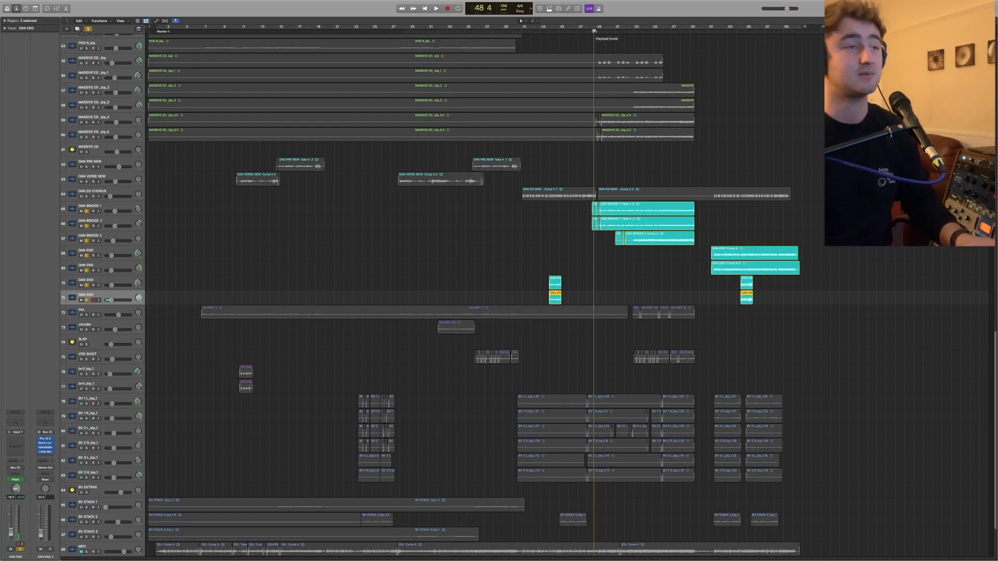
click(435, 7)
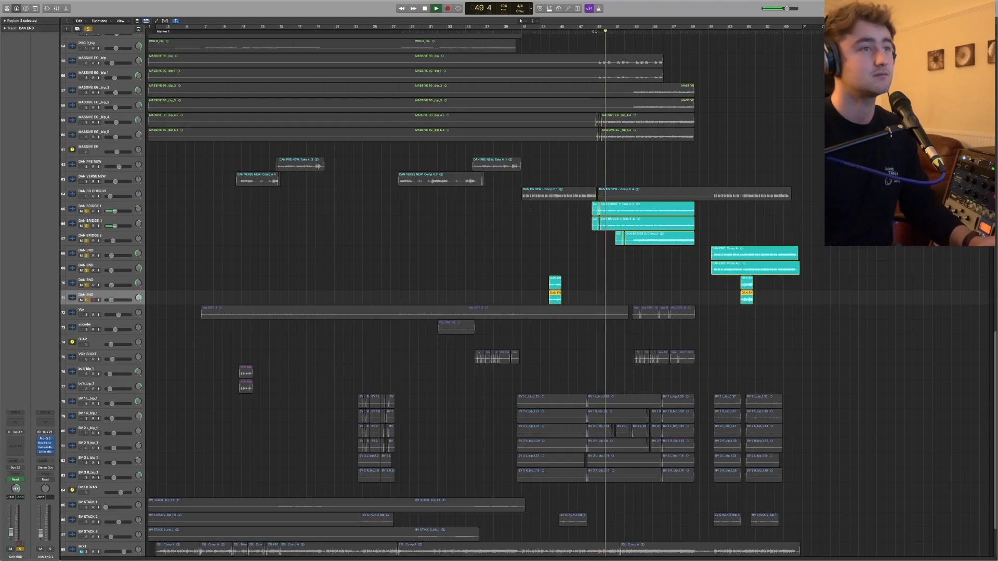
Step: Resume playback and disable solo so every track in the arrangement is audible
key(space)
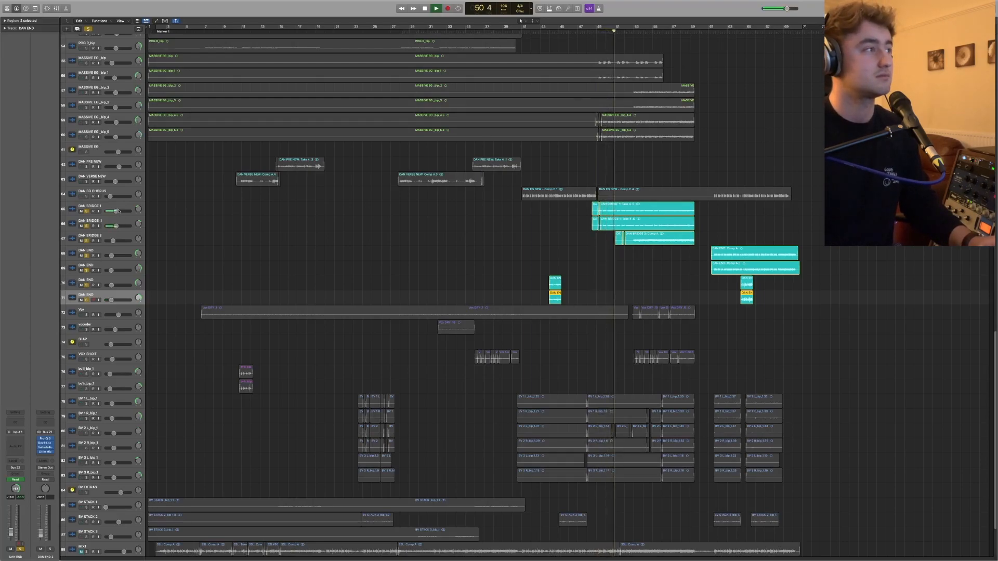
click(639, 209)
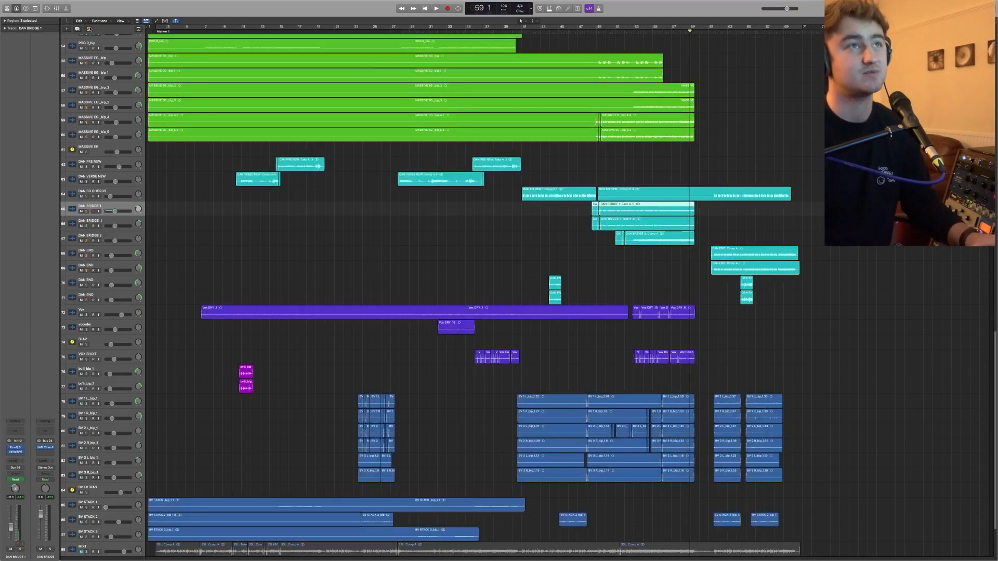
Step: Select the BASS SOLO track and solo it so only the bass group is heard
click(435, 8)
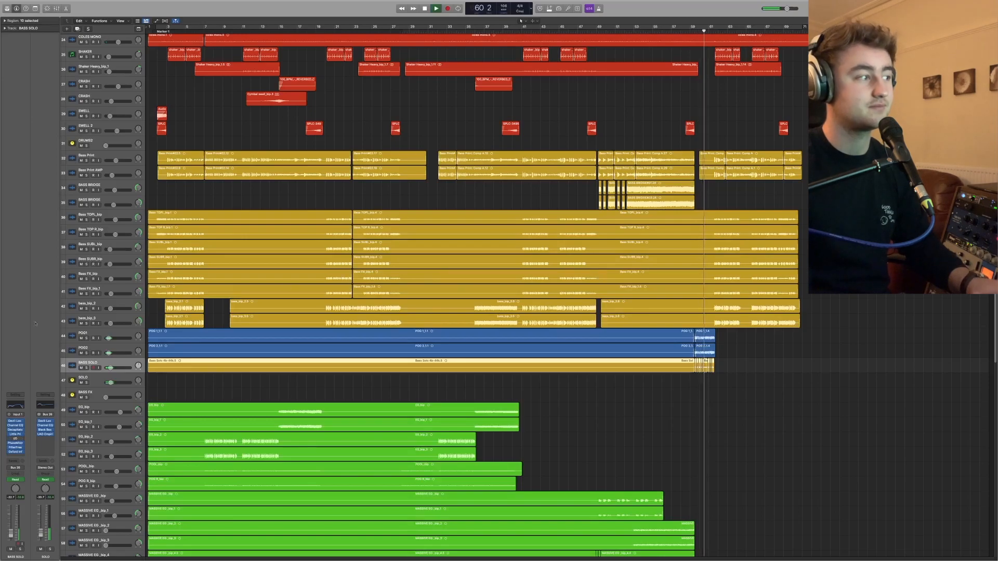
click(15, 446)
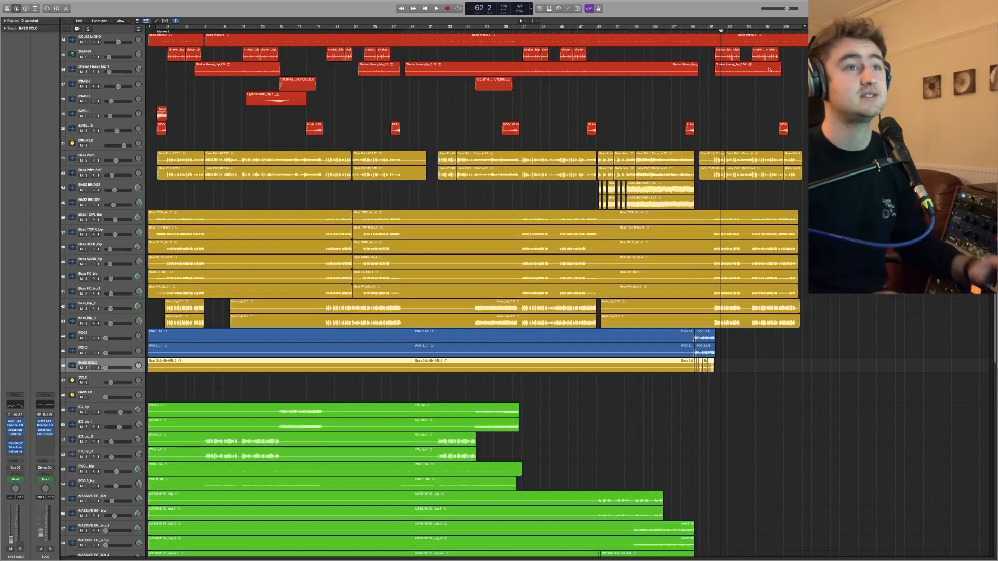
scroll(up, 3)
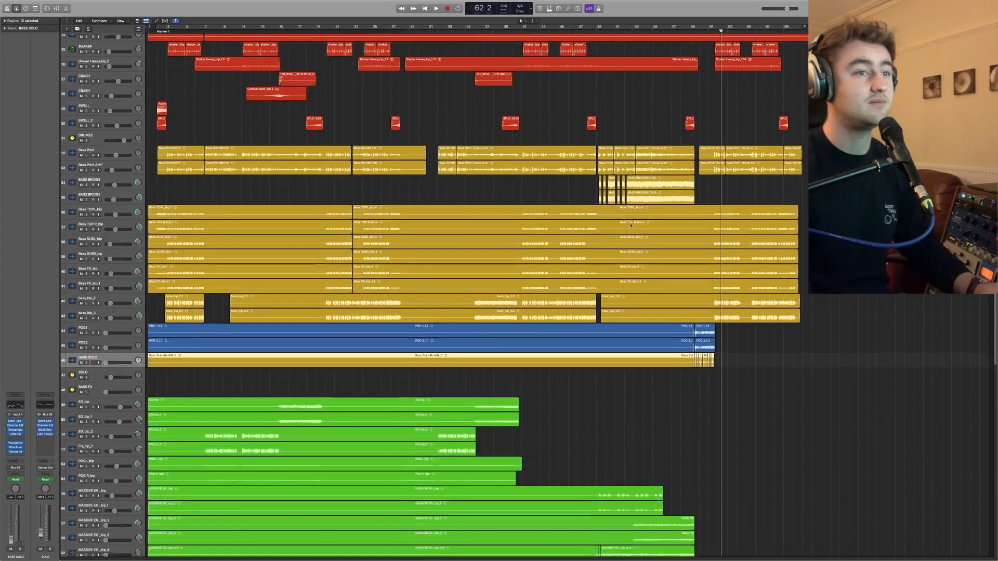
scroll(down, 3)
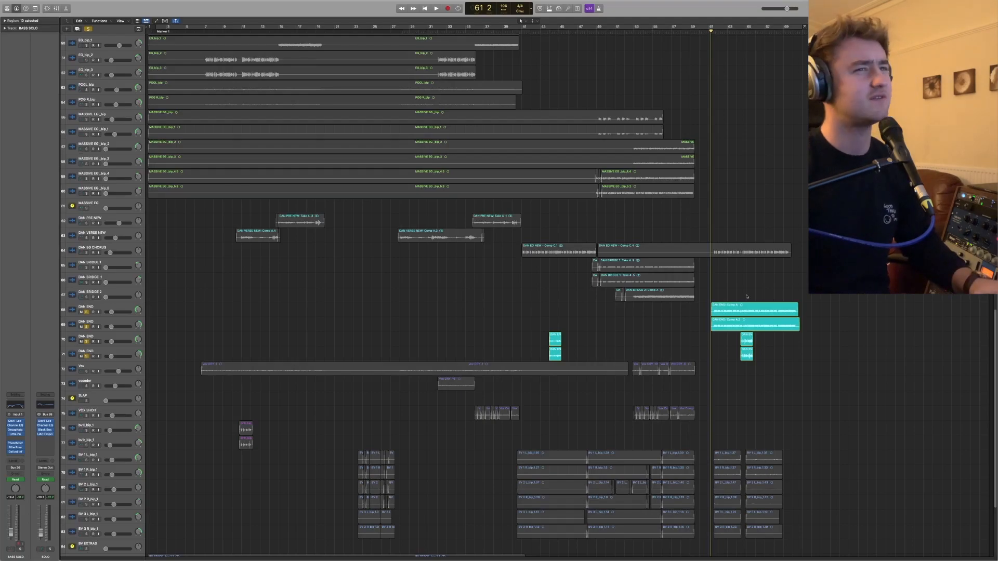
click(435, 8)
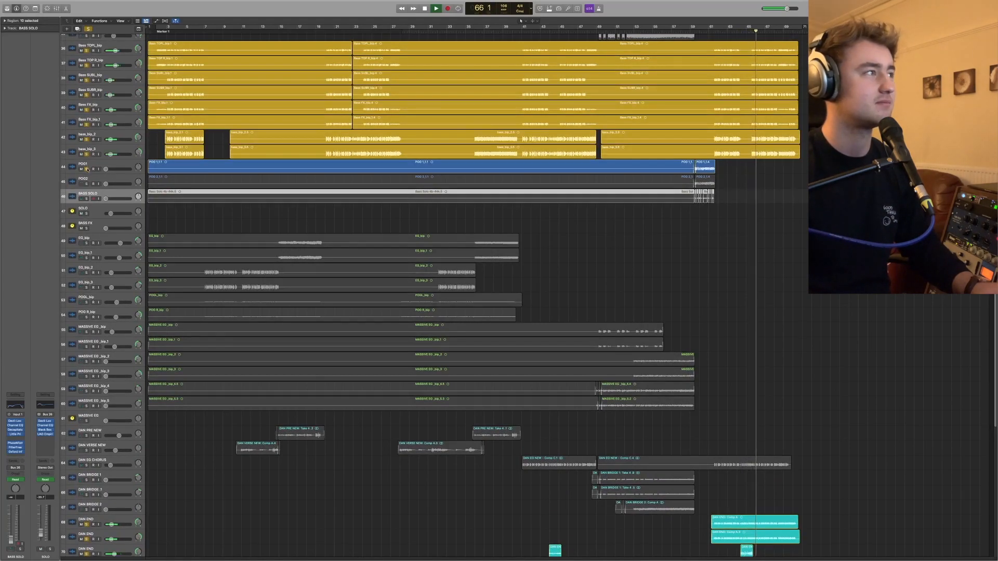
scroll(up, 3)
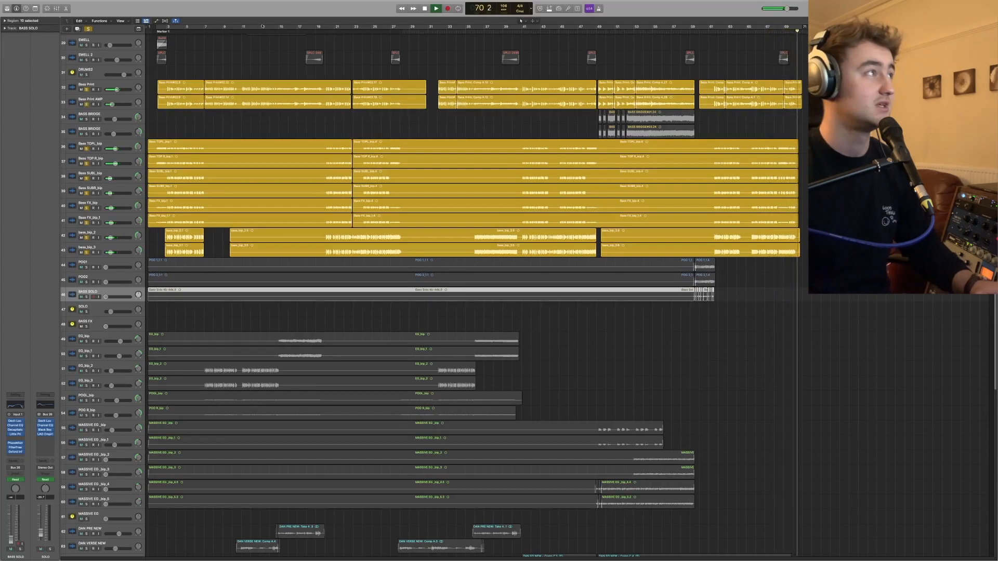
scroll(down, 3)
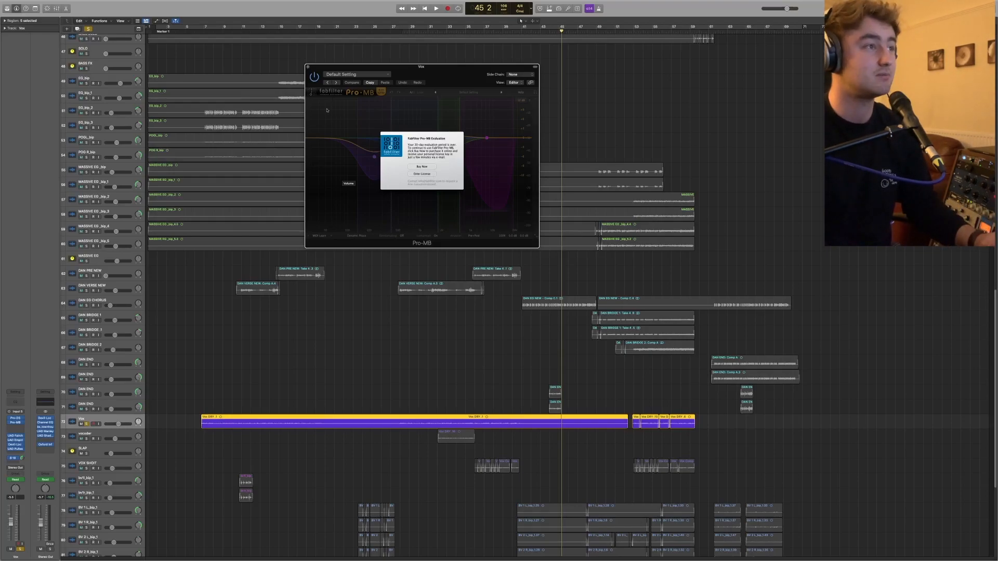
mouse_move(374, 144)
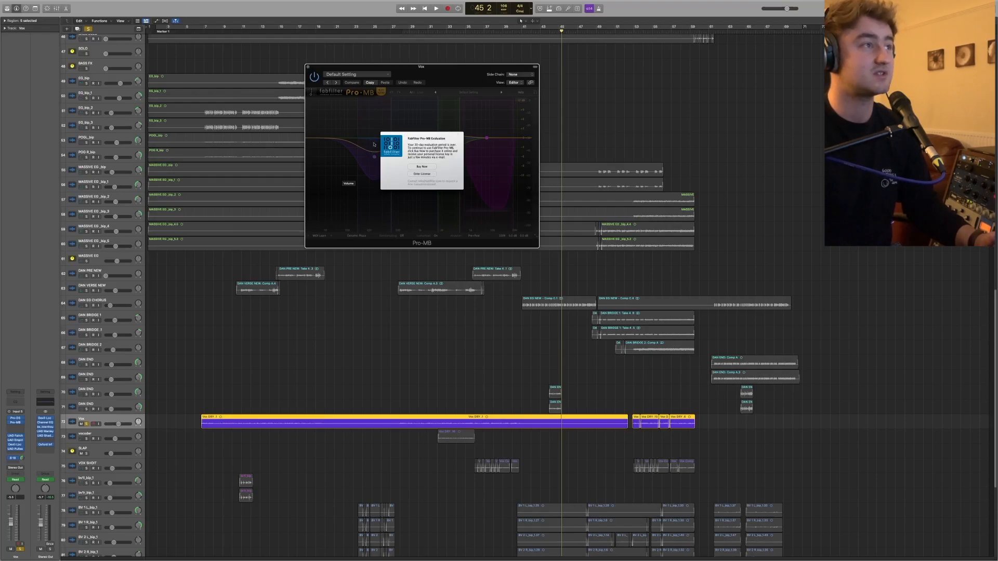
mouse_move(298, 71)
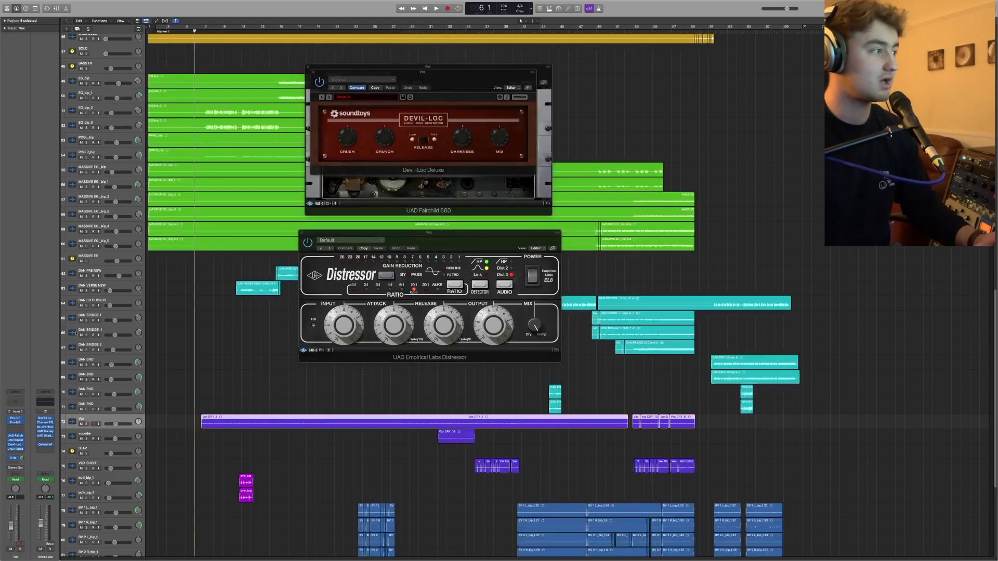
Step: Solo the lead vocal and A/B its Devil-Loc and Distressor processing on and off twice
click(87, 29)
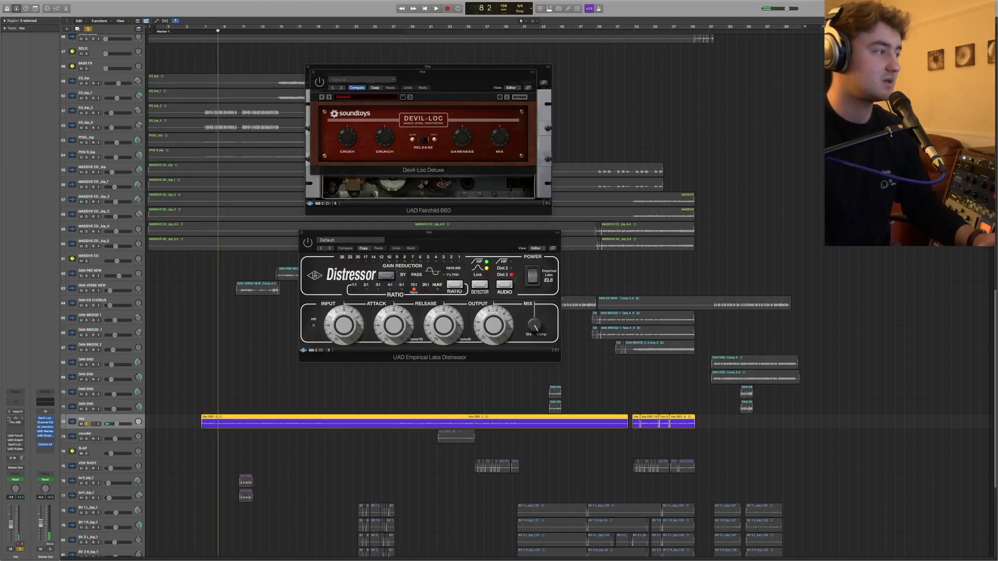
click(436, 8)
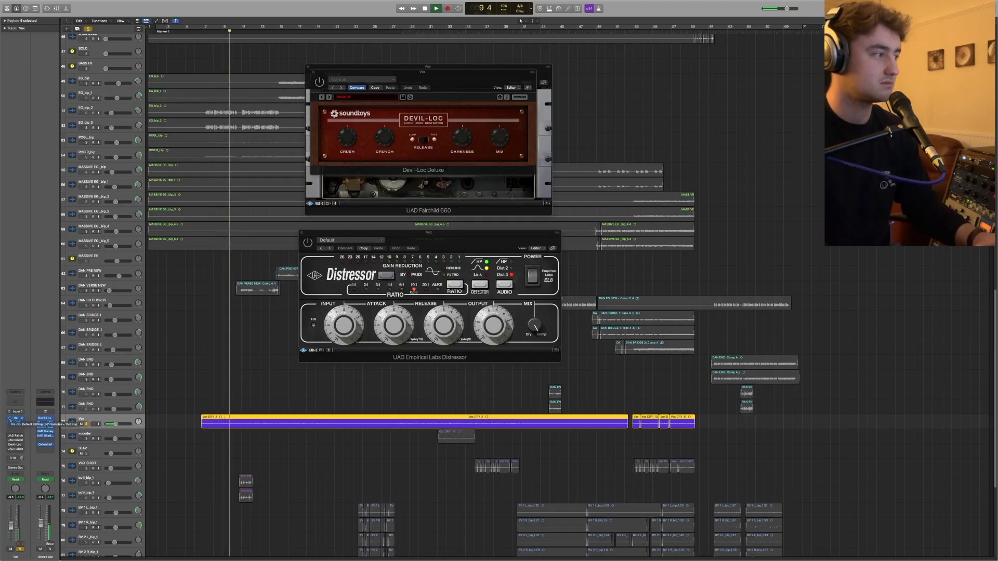
click(436, 9)
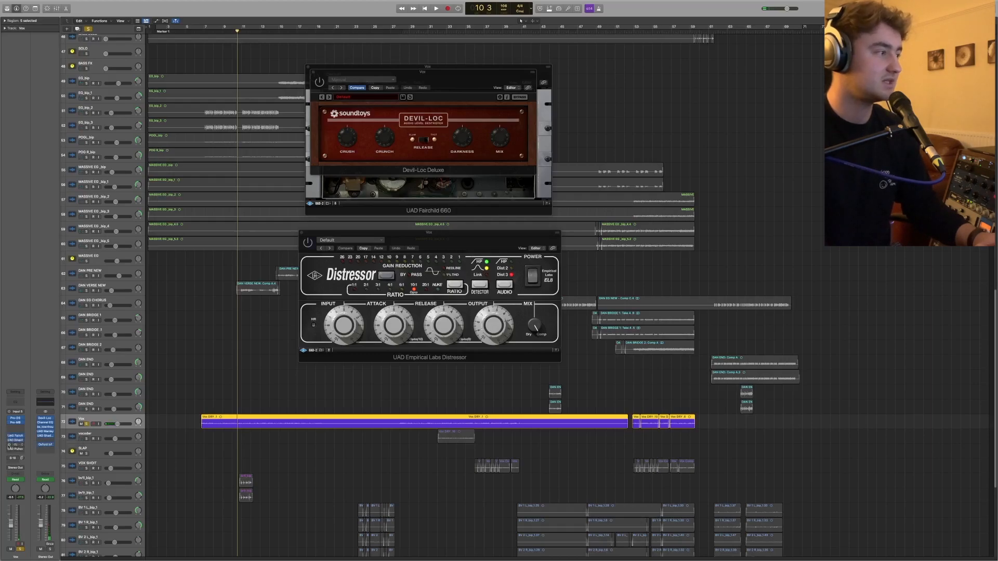
click(436, 7)
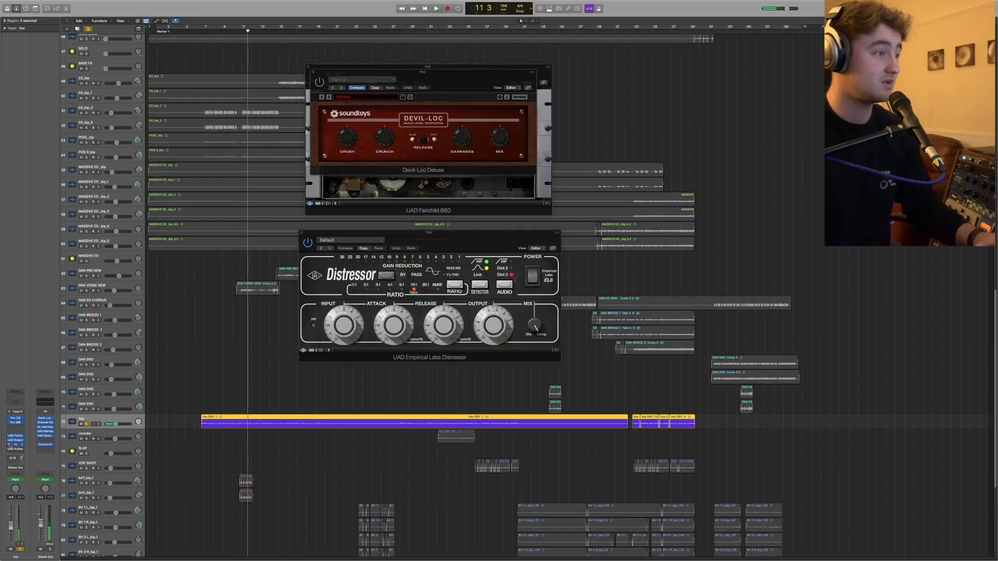
click(435, 7)
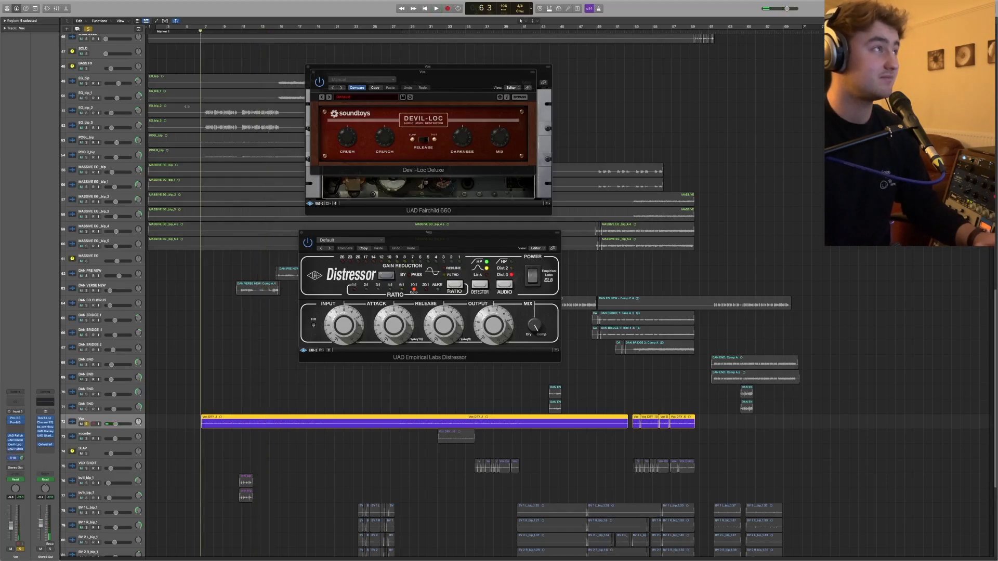
click(436, 8)
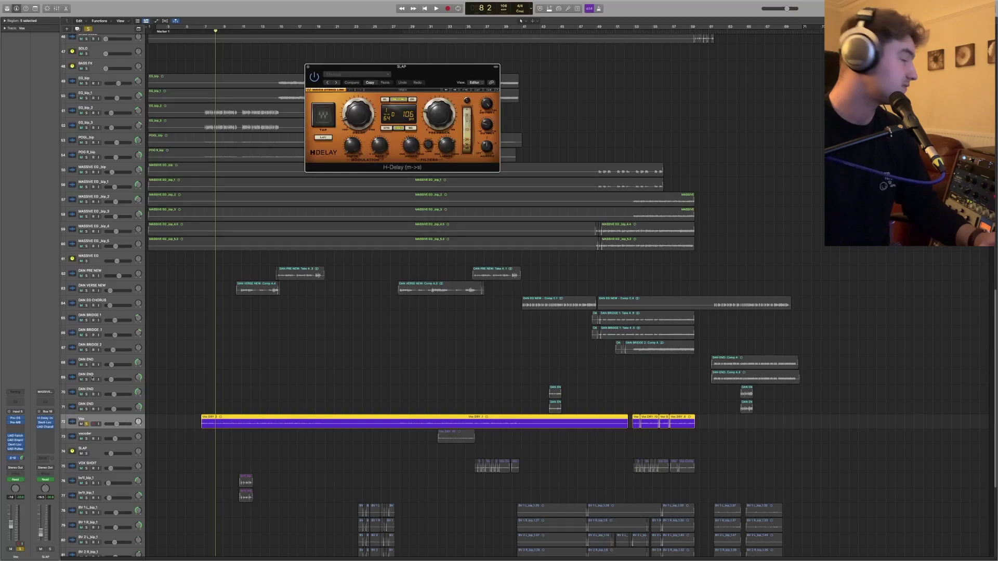
Step: Move the SLAP H-Delay window aside, show Devil-Loc Deluxe and bypass its saturation to compare
drag(401, 66, 377, 127)
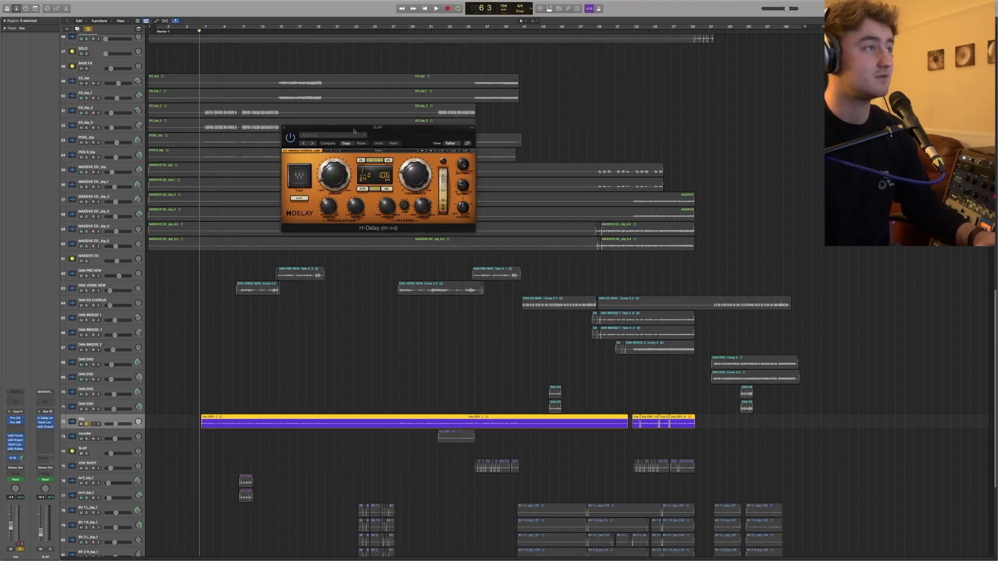
click(327, 142)
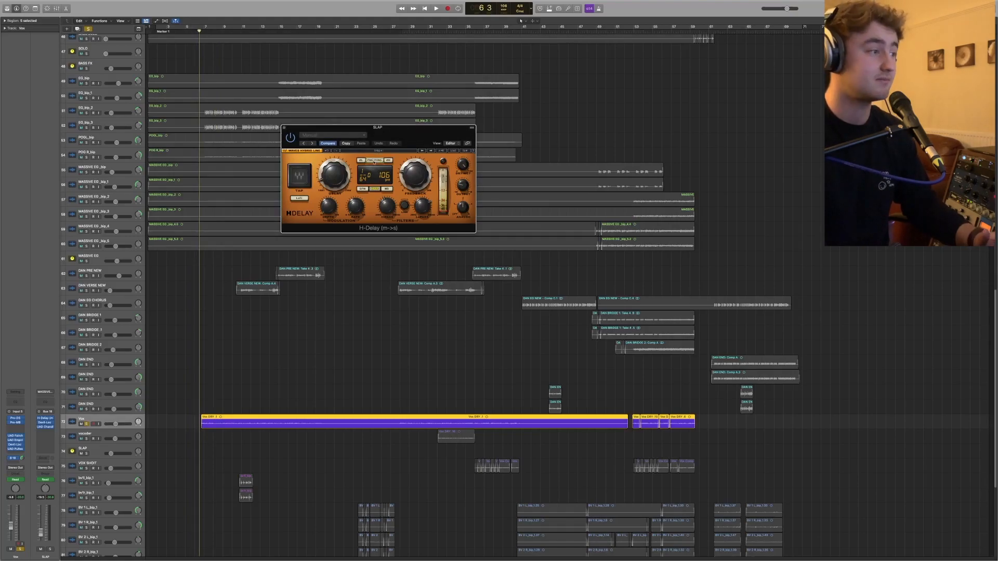
click(436, 7)
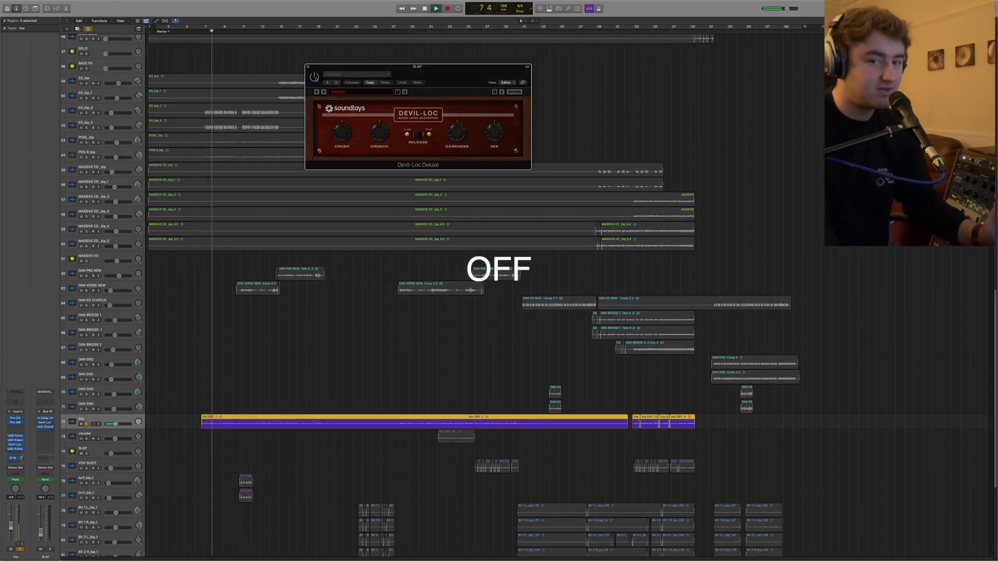
click(314, 77)
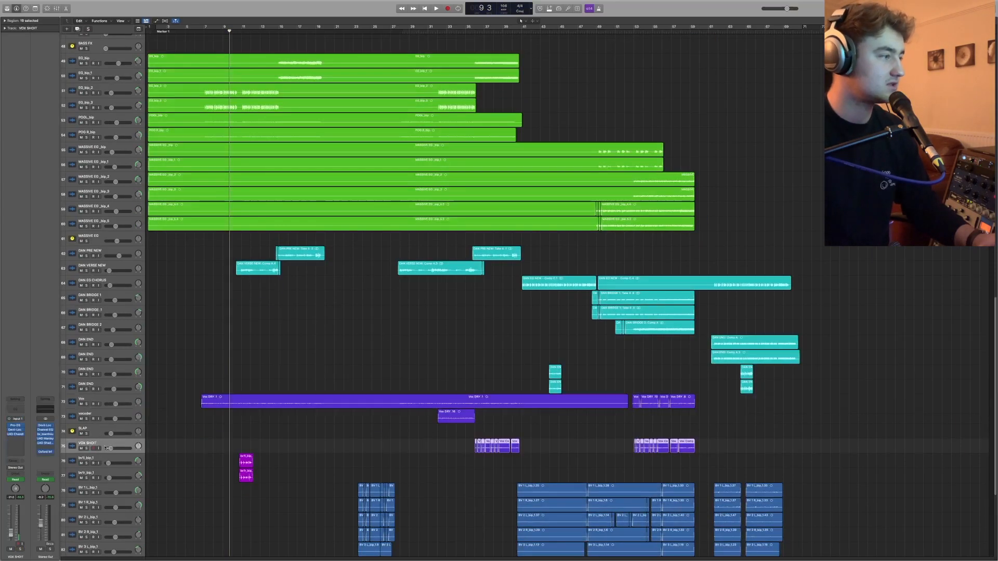
Step: Scroll down to the backing vocals and select the short purple vocal clip near bar 9
scroll(down, 3)
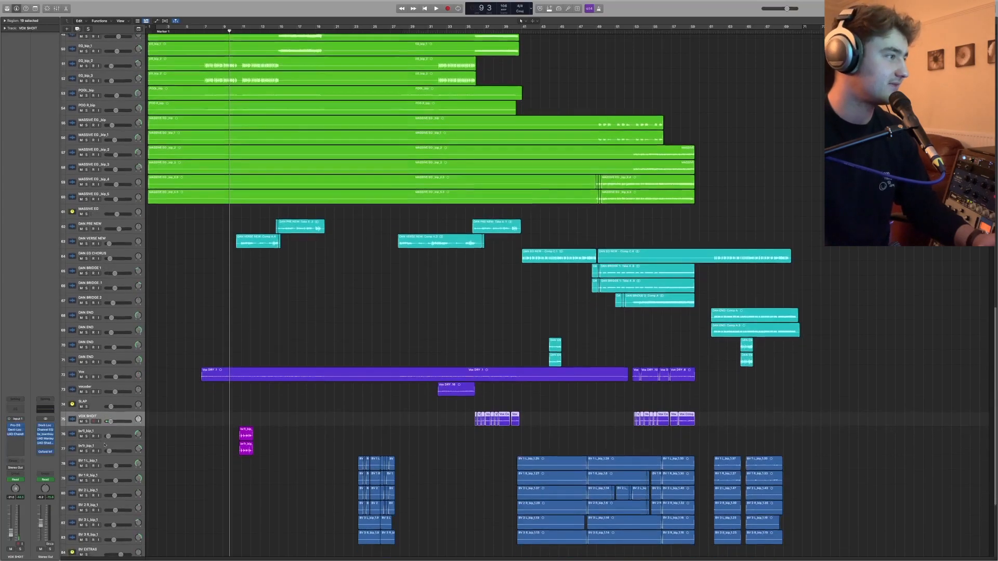
scroll(down, 3)
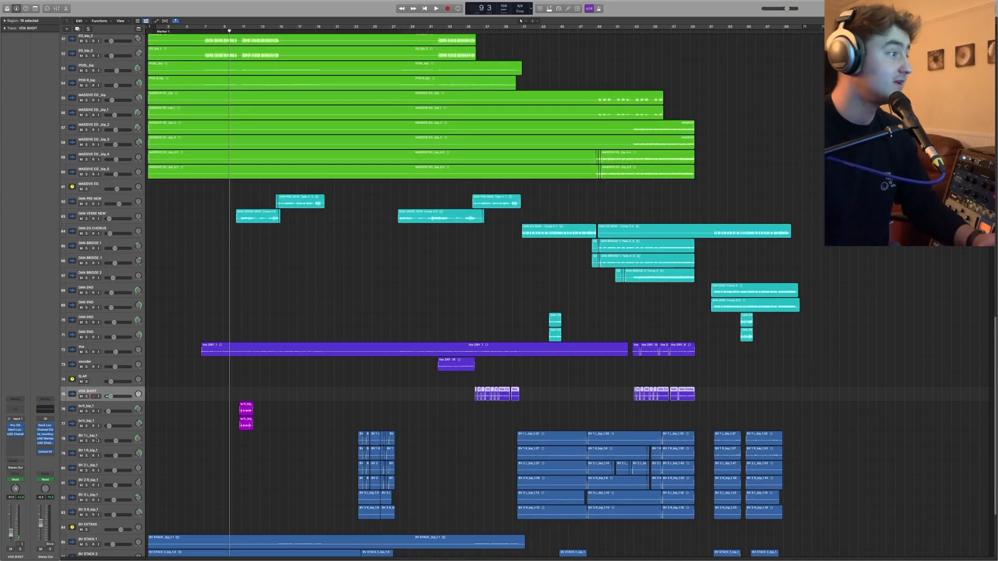
scroll(down, 3)
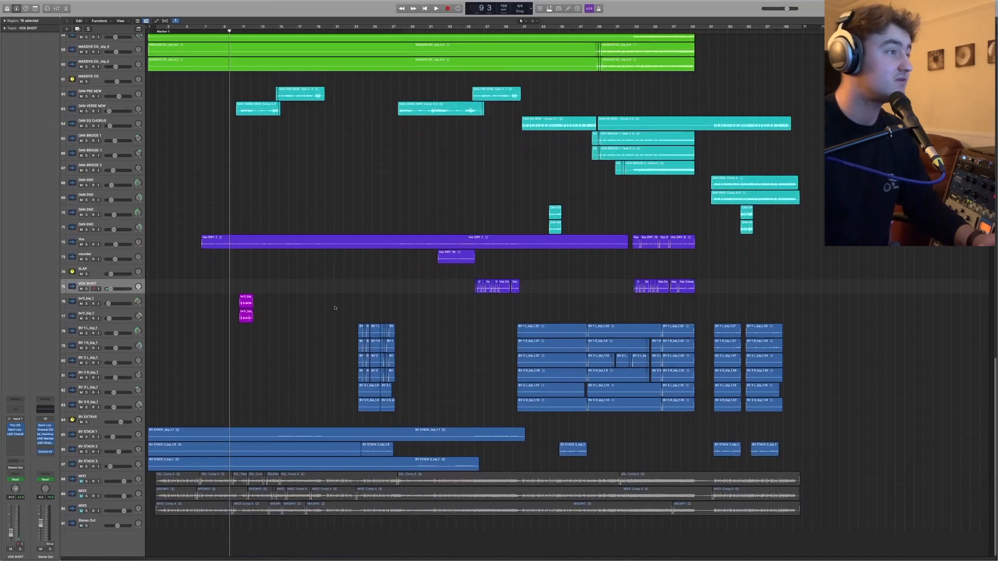
click(90, 299)
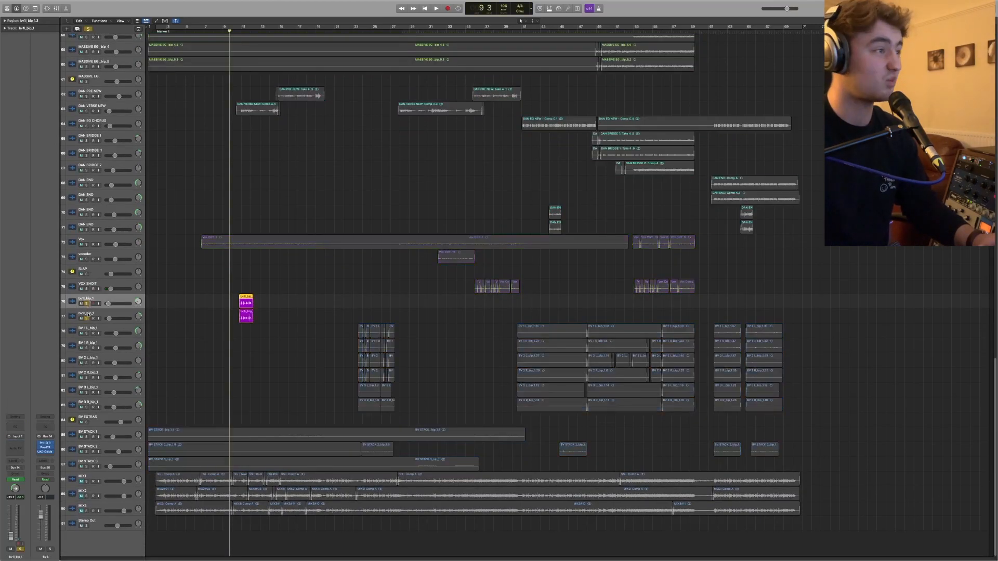
click(435, 8)
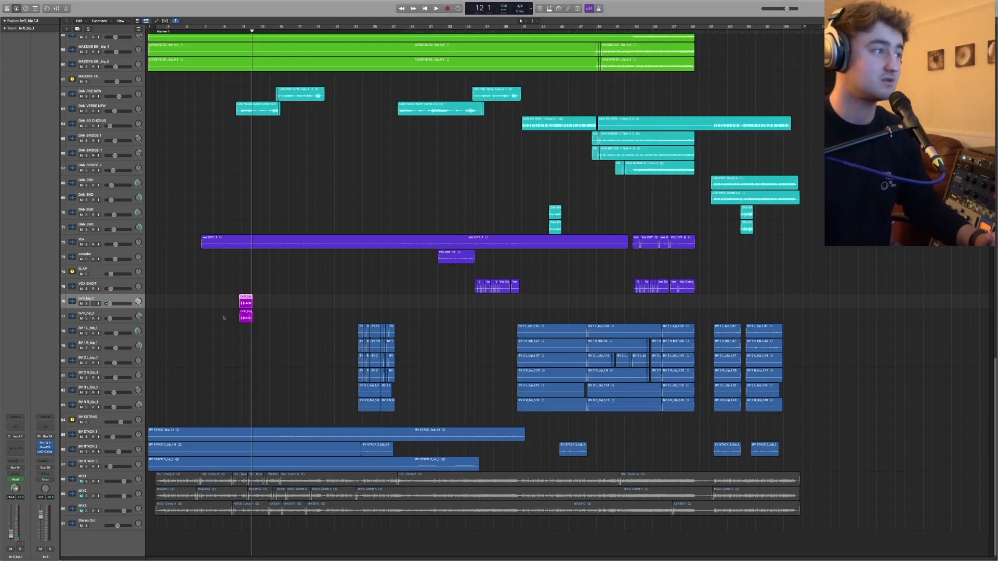
mouse_move(206, 373)
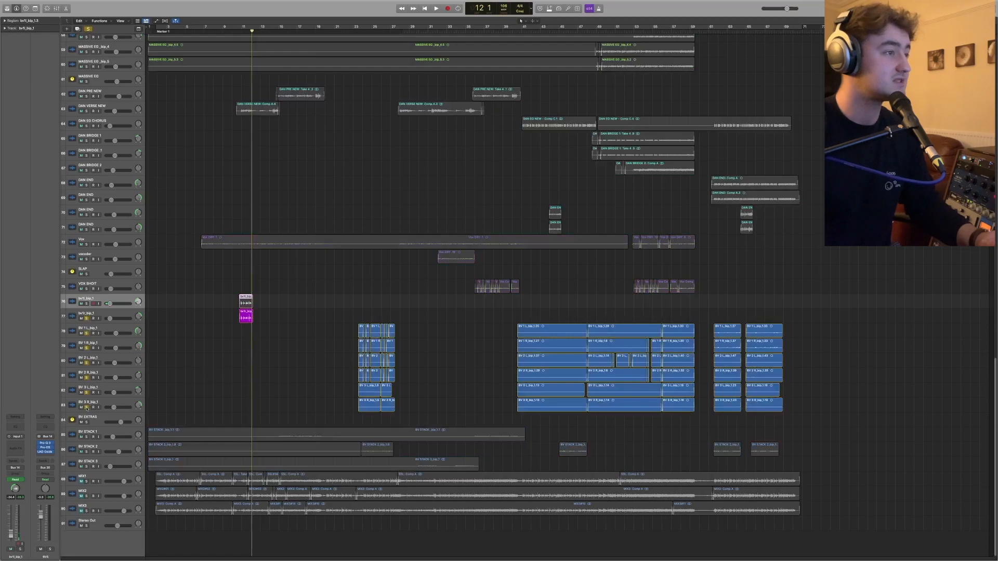
Step: Play from around bar 23 and select the first backing vocal track BV 1
click(354, 30)
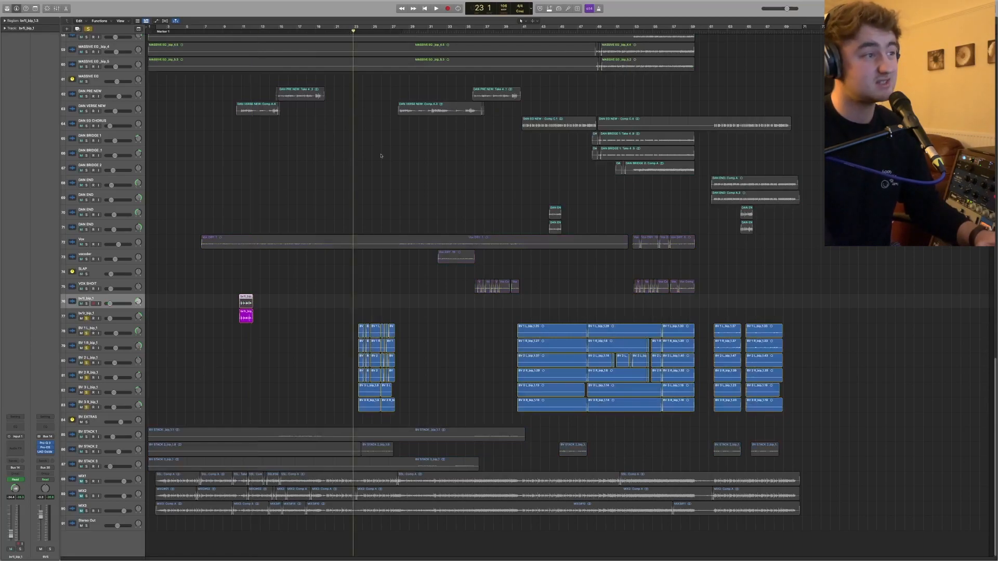
click(435, 7)
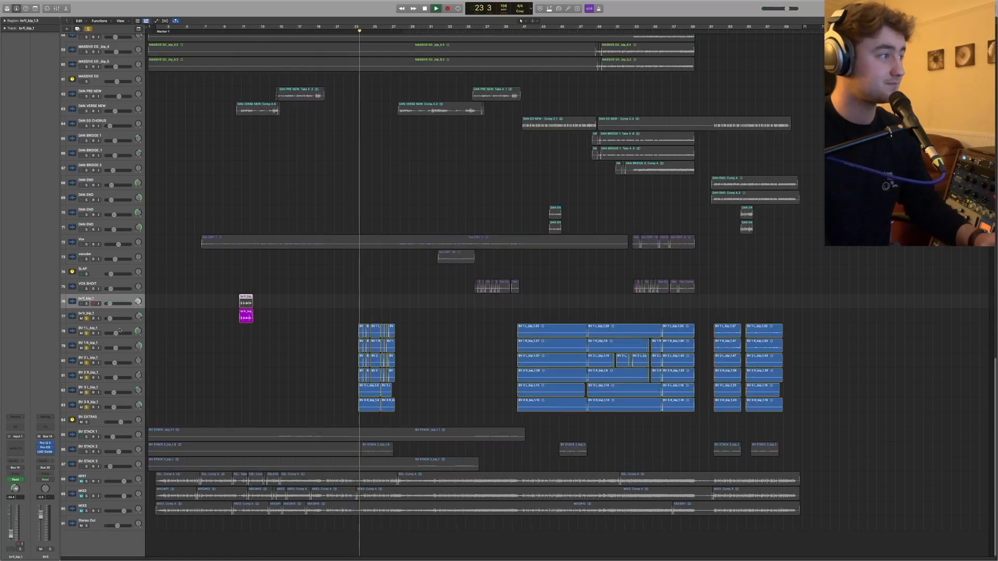
click(90, 331)
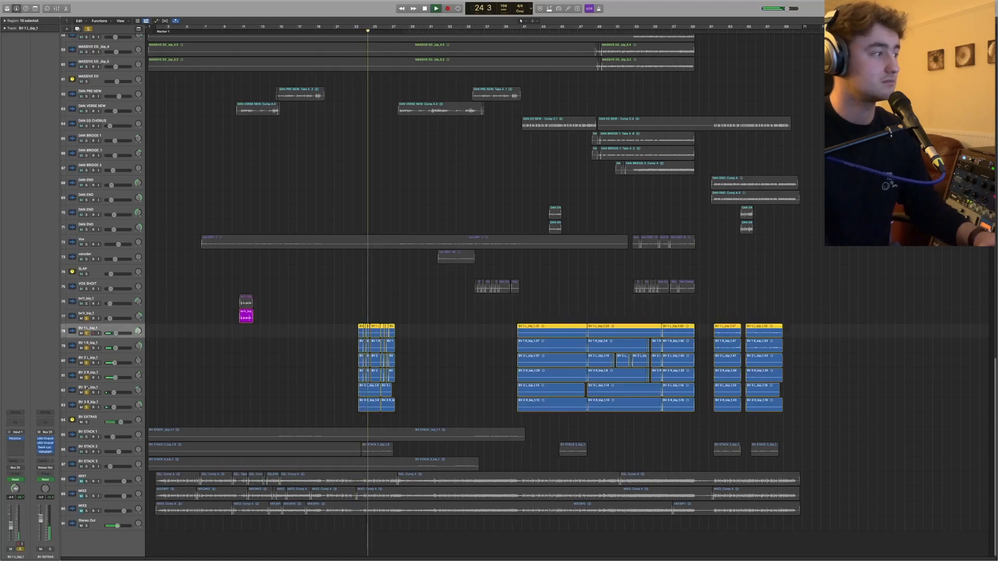
click(44, 442)
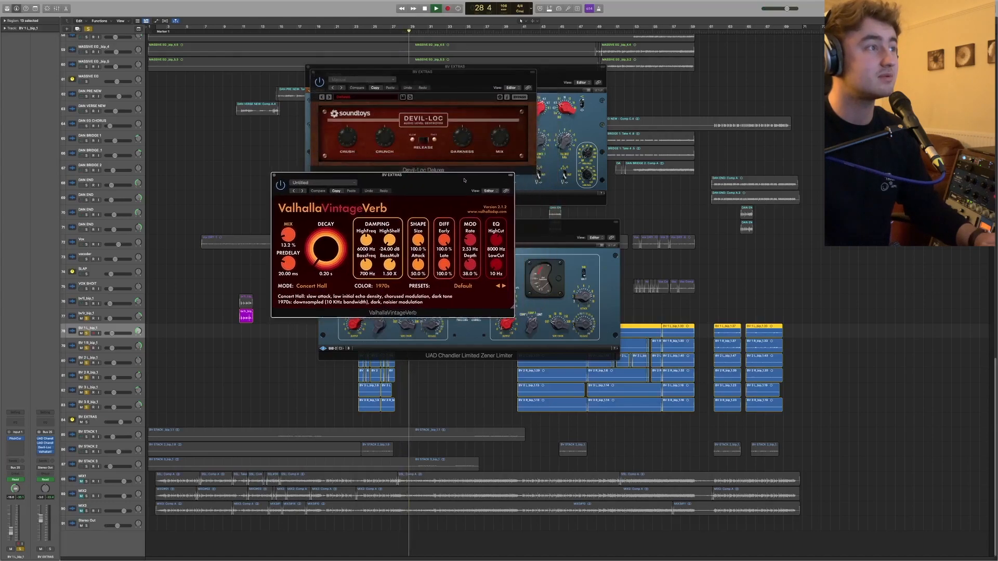
drag(392, 174, 181, 191)
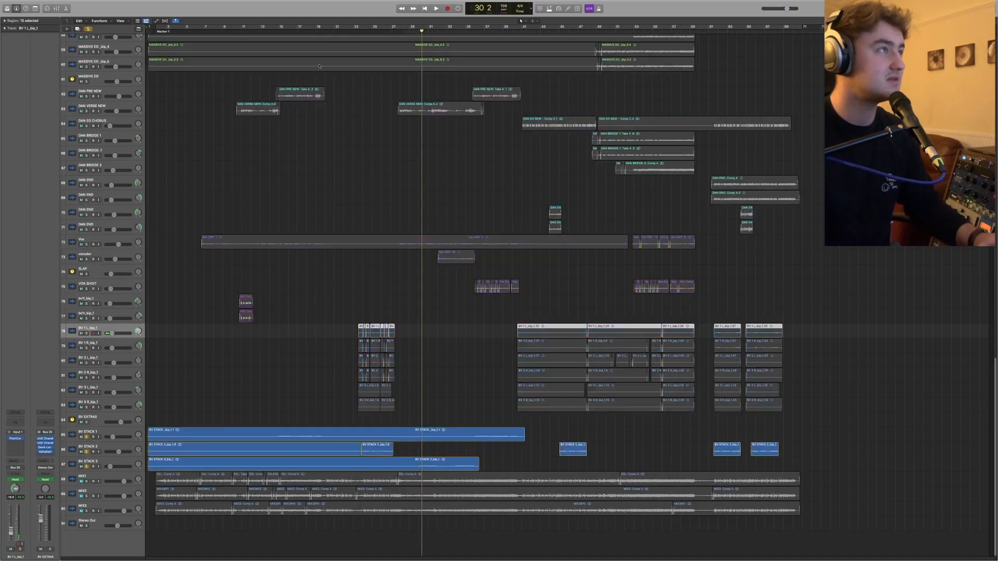
Step: Select the BASS SOLO track at the top of the arrangement
click(435, 8)
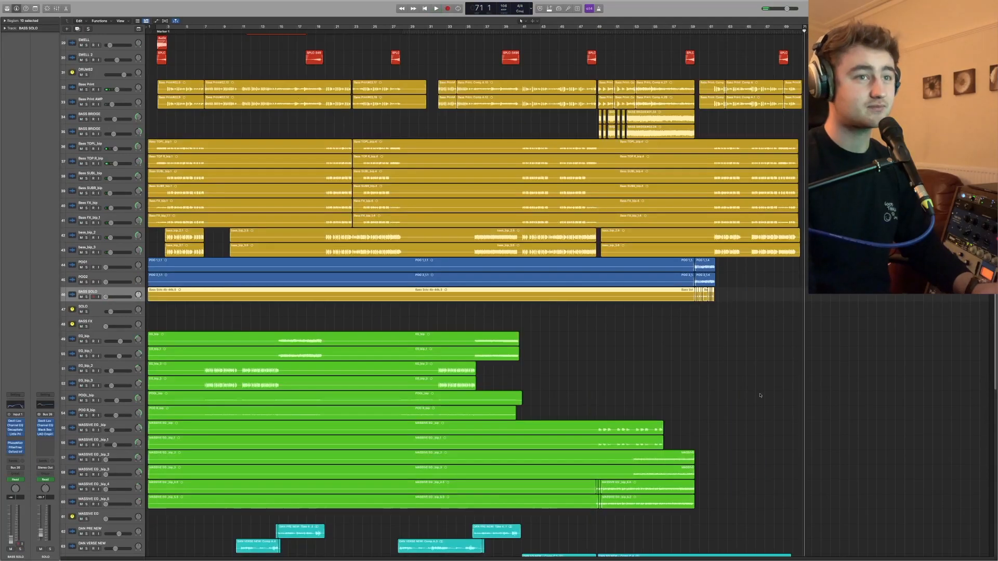
Step: Show the mixer with the Devil-Loc Deluxe open on the Stereo Out
scroll(down, 3)
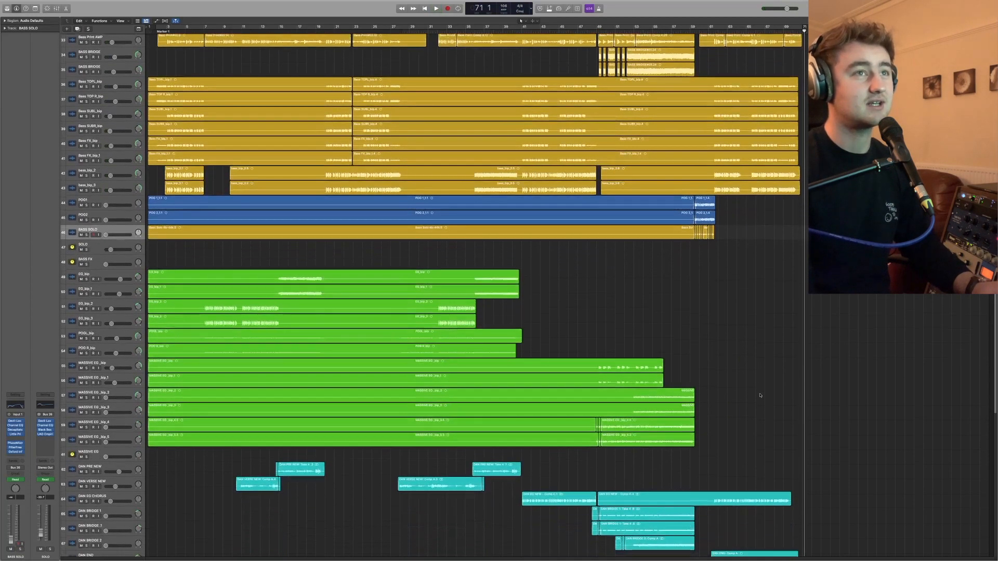
scroll(down, 3)
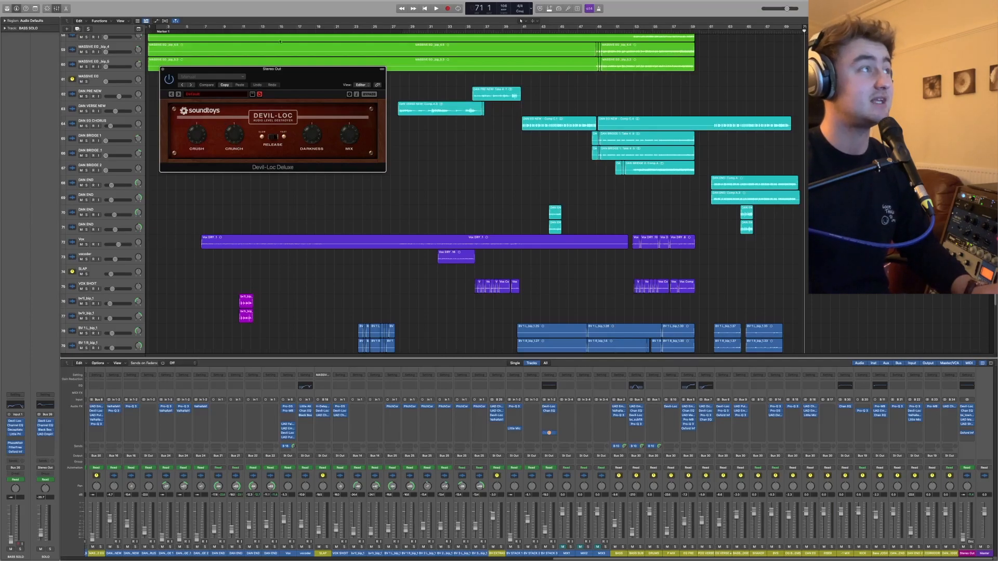
Step: Bring up the Channel EQ on the Stereo Out in place of the Devil-Loc
click(711, 29)
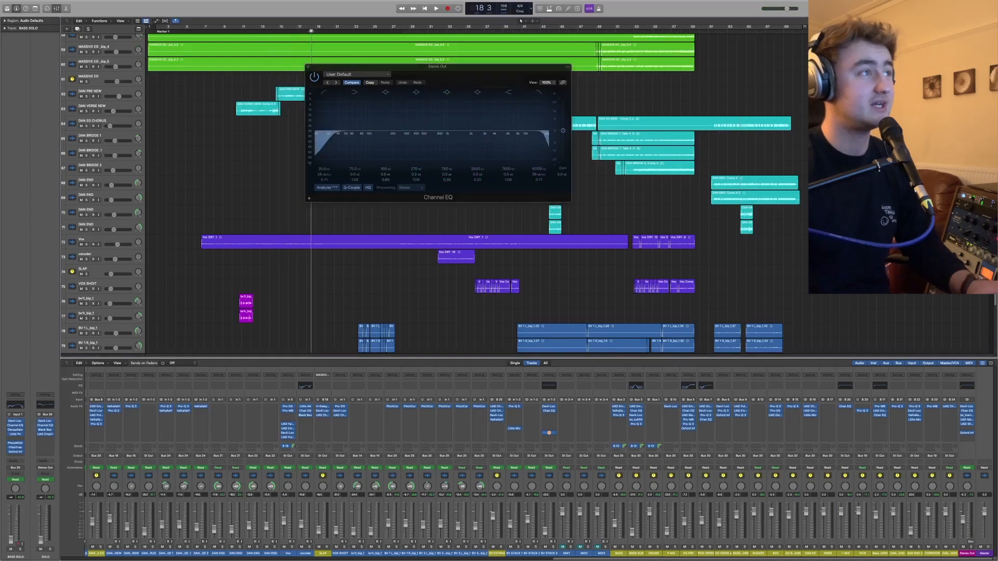
Step: Audition the mix bus EQ, then show the bx_townhouse Buss Compressor on Stereo Out
click(436, 8)
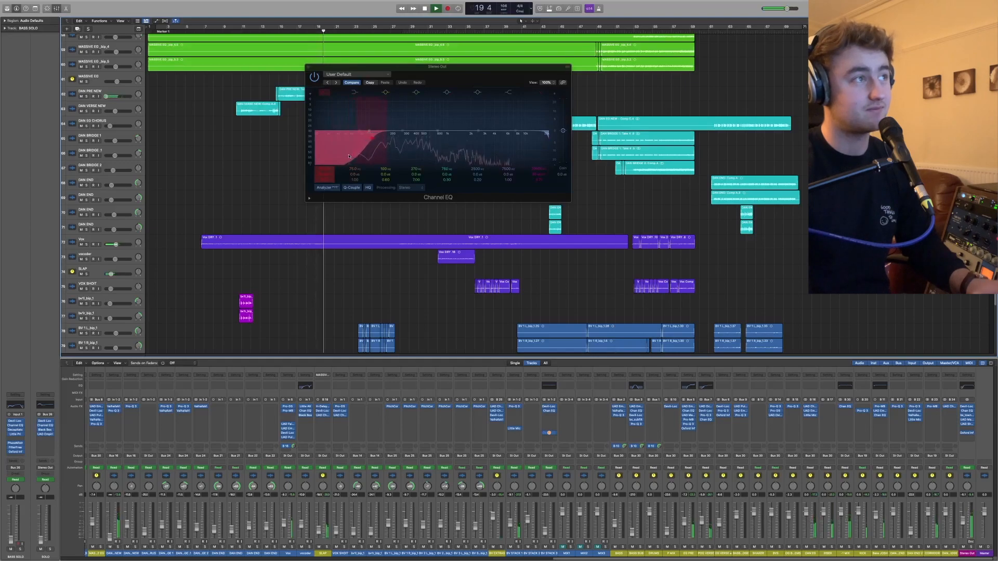
click(446, 8)
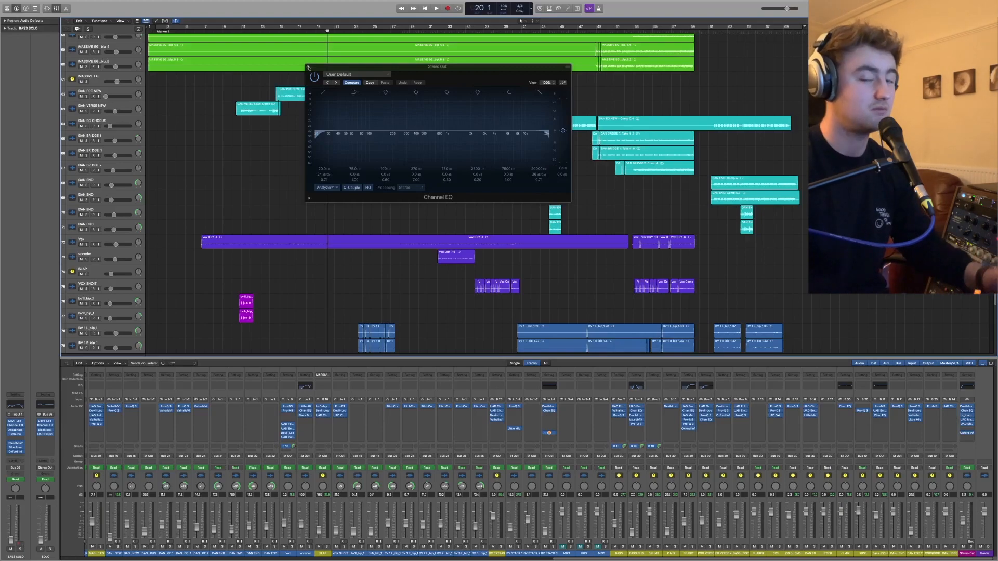
click(309, 69)
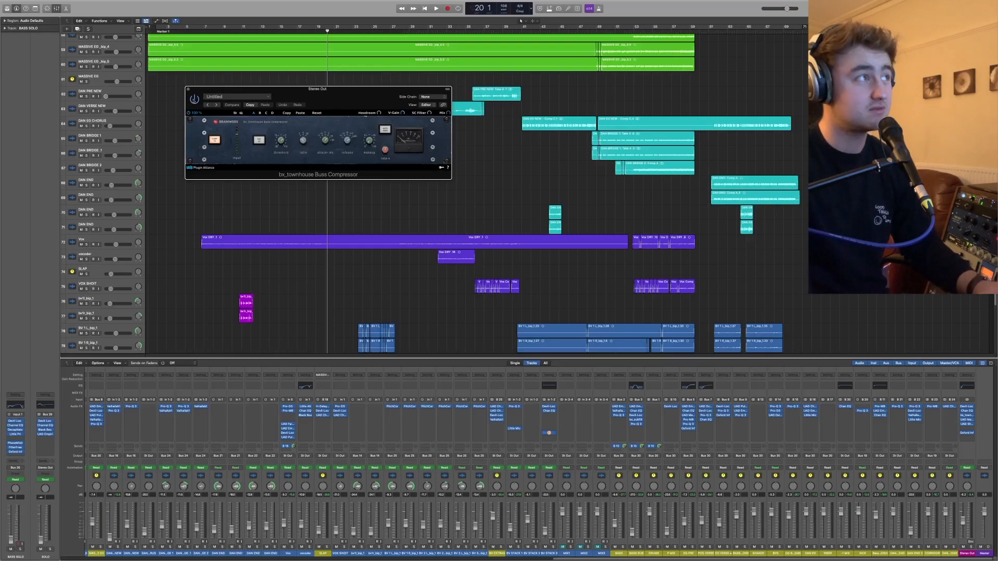
Step: Show the UAD Manley Variable Mu and Shadow Hills Mastering Compressor on Stereo Out
click(435, 7)
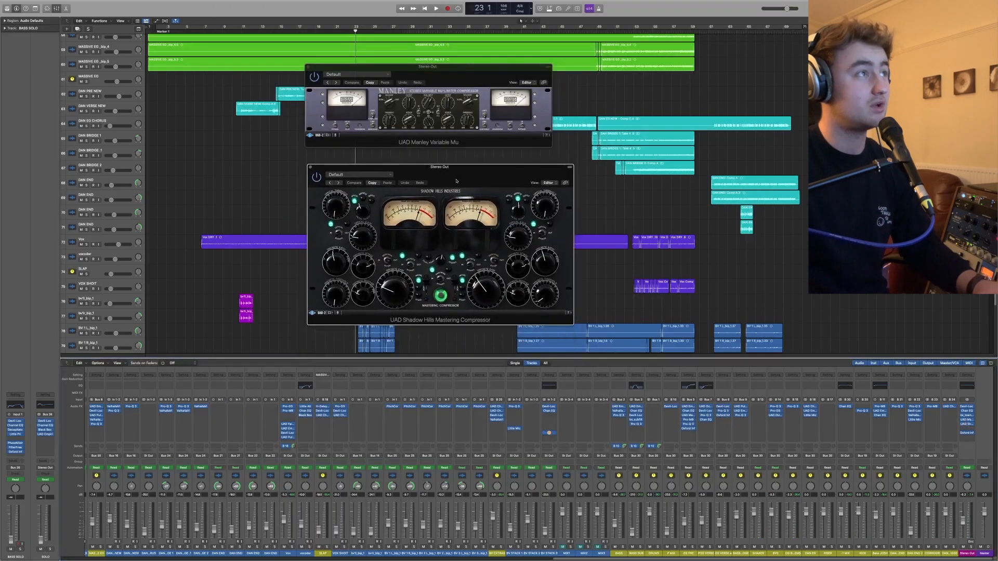
Step: Play from around bar 15 through the compressors, then show the Oxford Inflator on Stereo Out
click(278, 30)
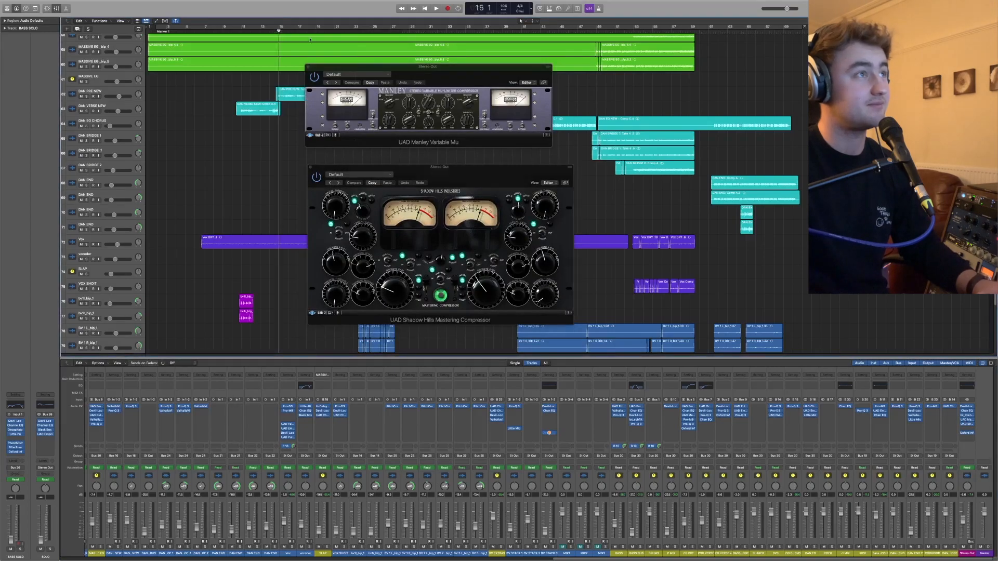
click(435, 7)
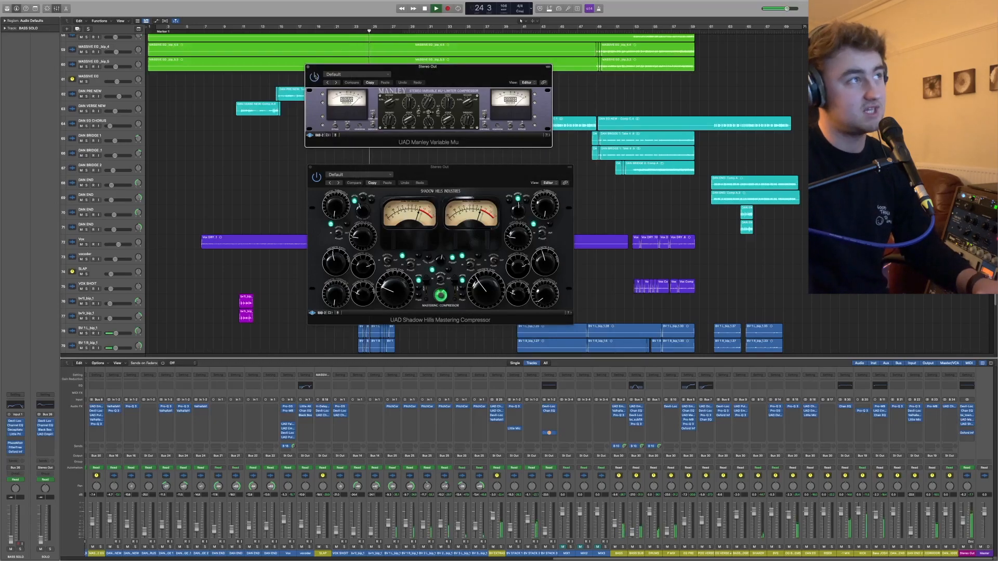
click(543, 67)
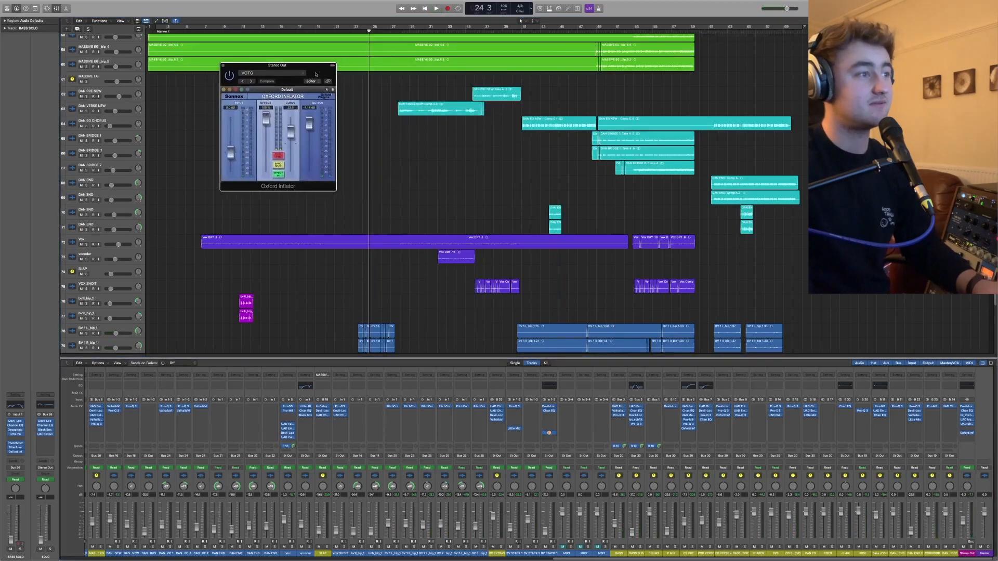
Step: Move the Oxford Inflator window aside and close it, returning to the drum tracks
drag(276, 64, 294, 76)
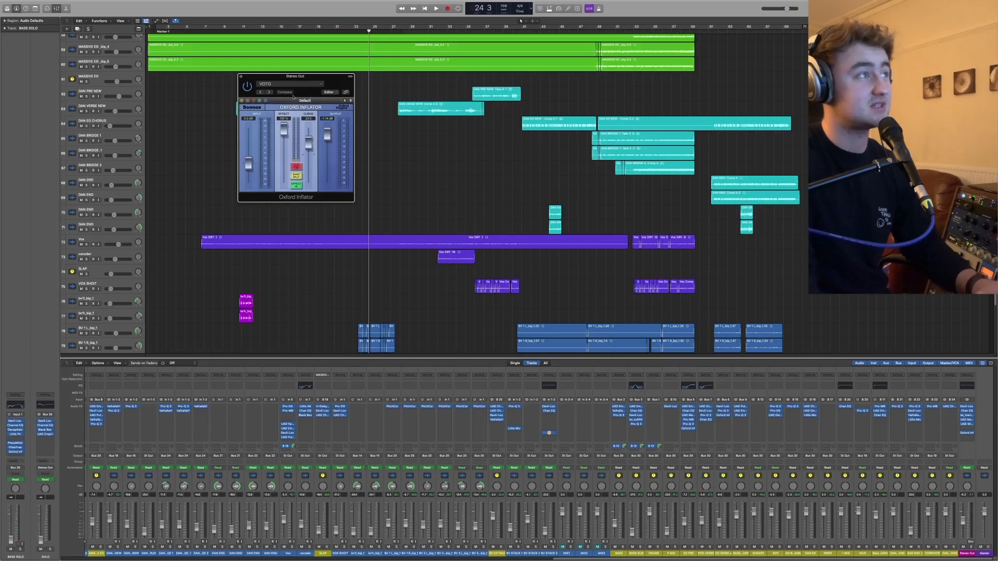
click(435, 7)
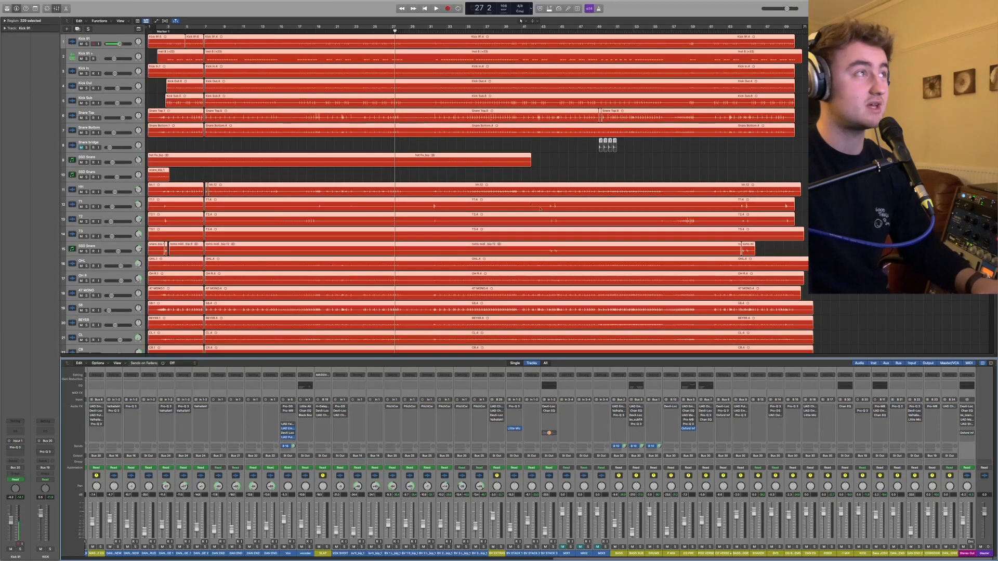
Step: Set playback near bar 4, hide the mixer and scroll from the drums down to the backing vocals
click(436, 7)
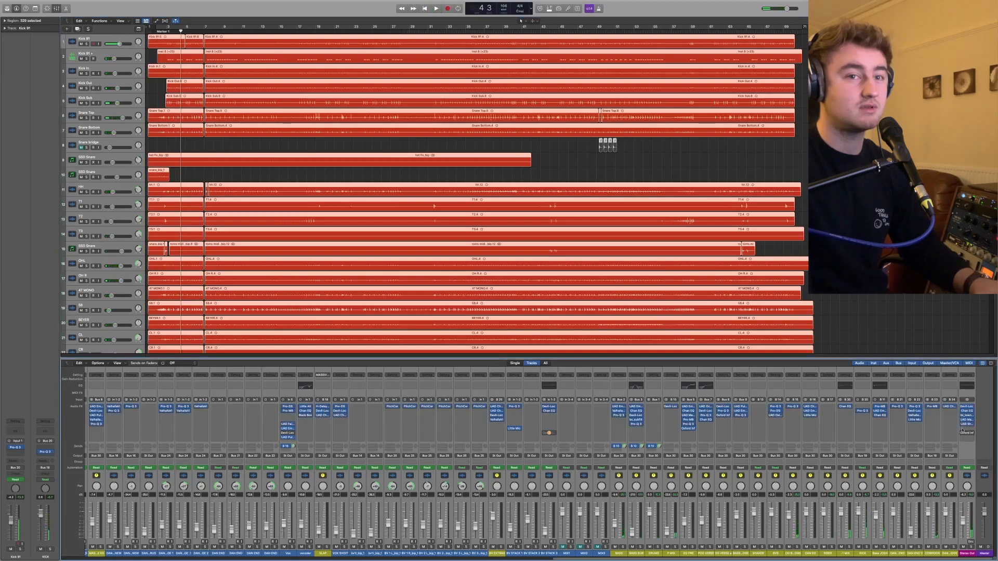
click(435, 7)
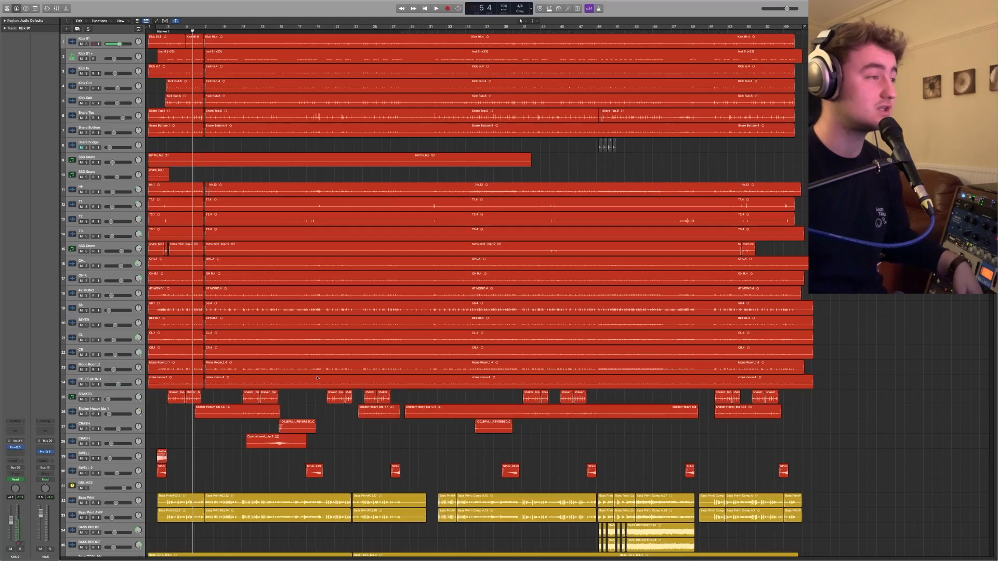
scroll(down, 3)
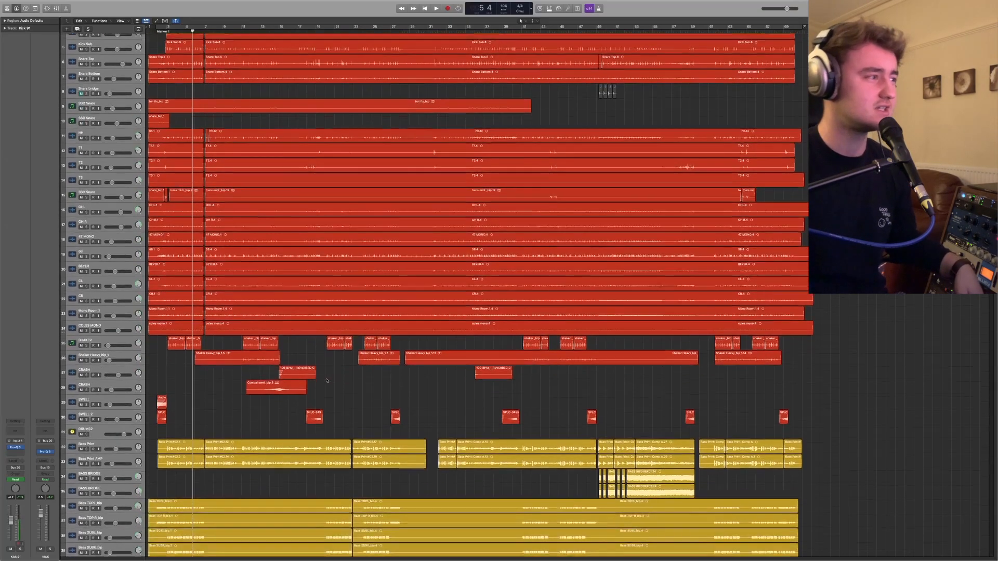
scroll(down, 3)
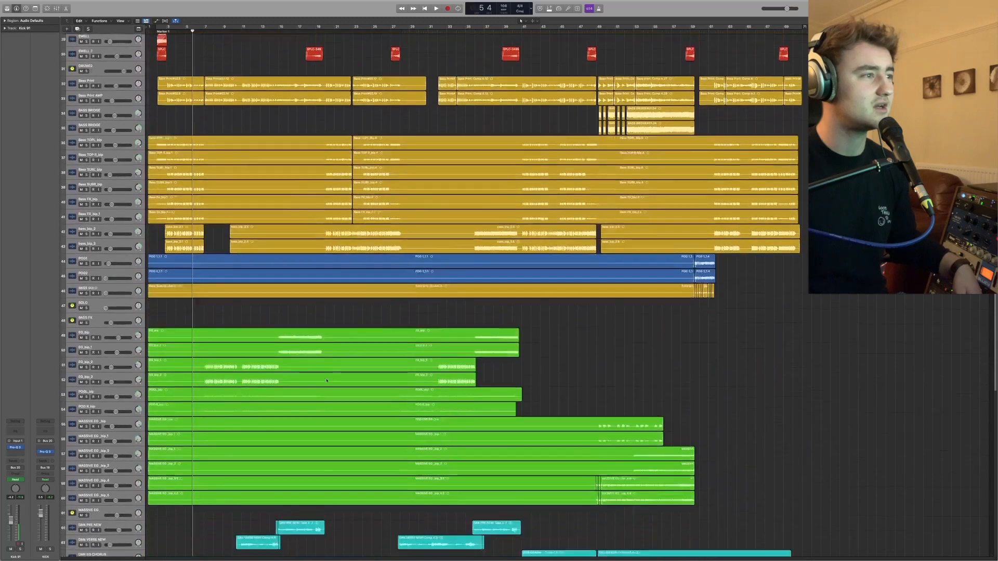
scroll(down, 3)
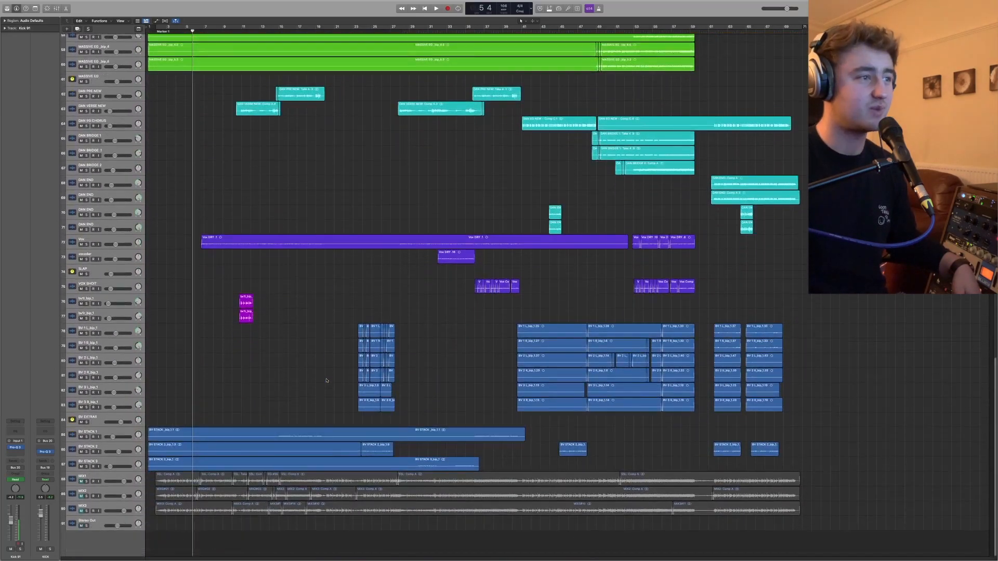